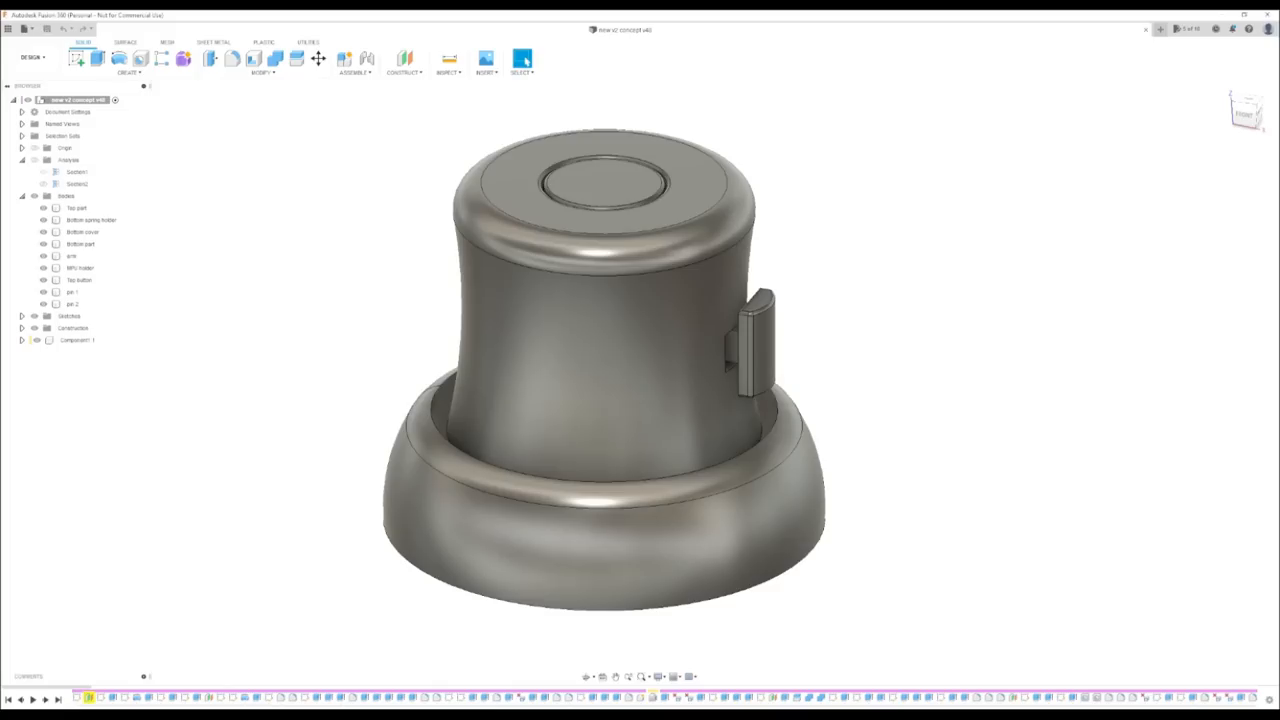
mouse_move(932, 364)
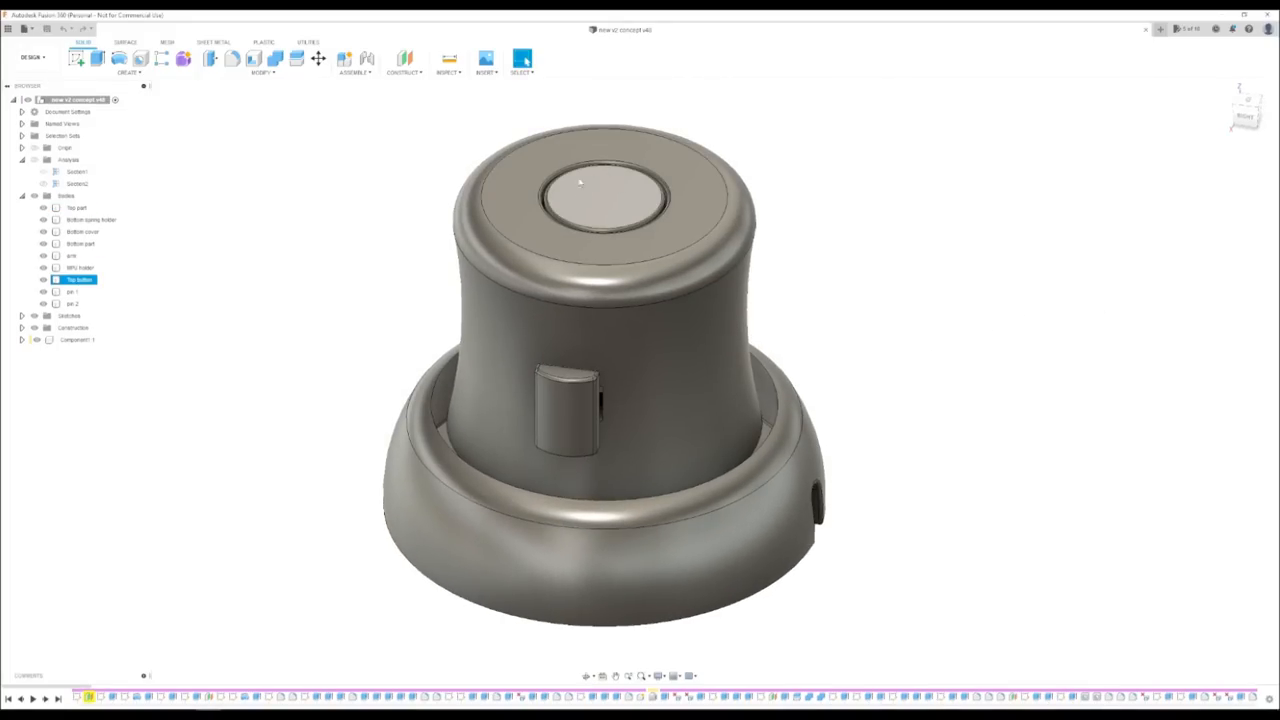
Hide the outer housing body so the inner plate and top button show above the base.
left_click(72, 256)
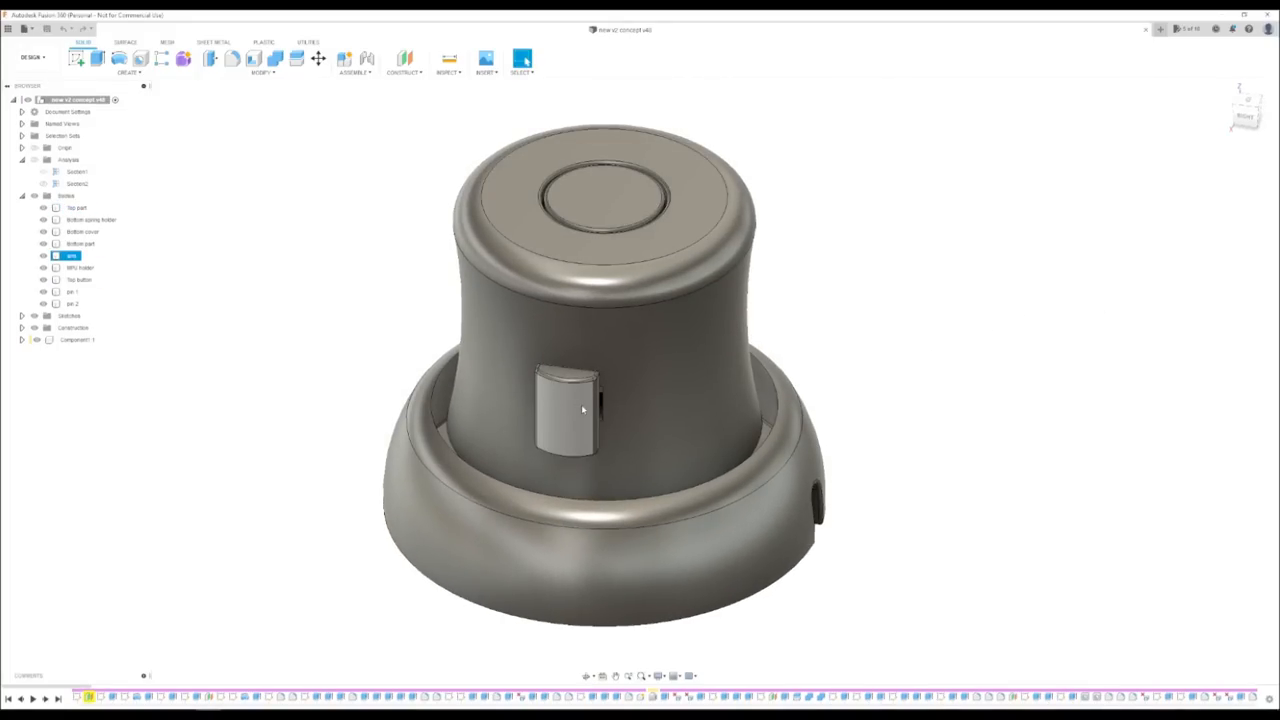
left_click_drag(584, 410, 624, 380)
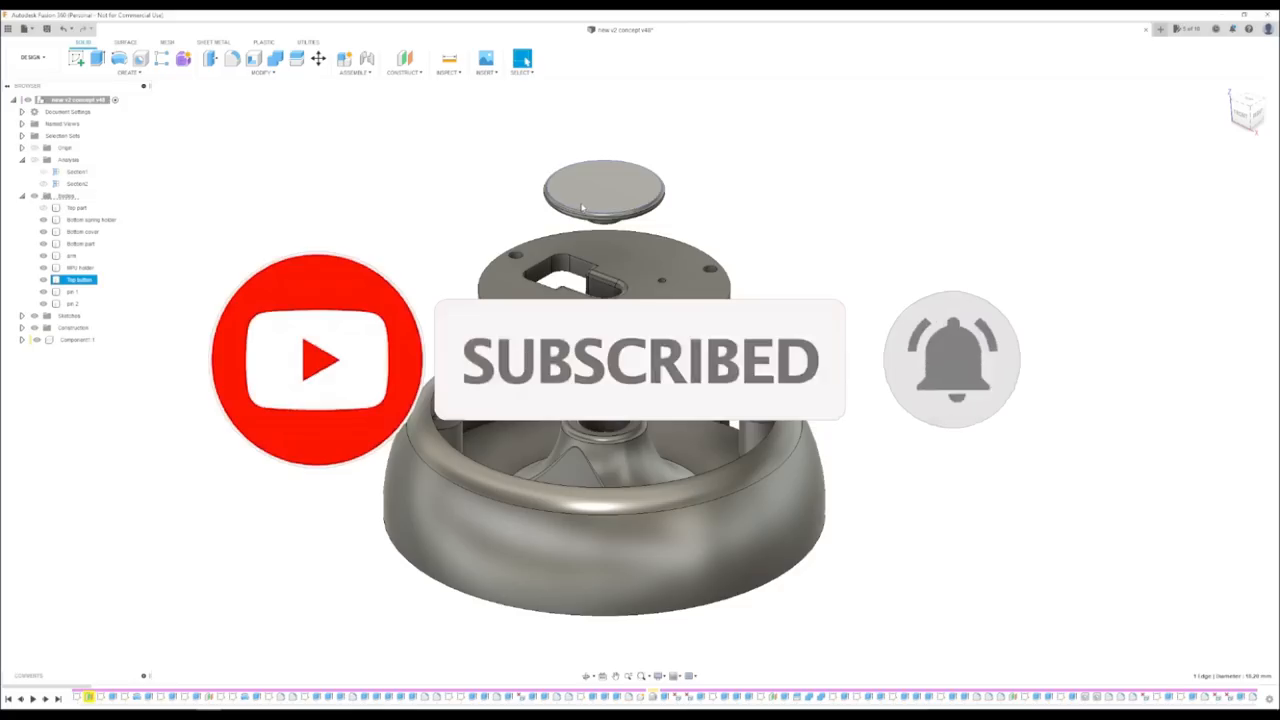
Hide the top cap and base bodies and orbit to a top view of the round plate.
left_click(604, 190)
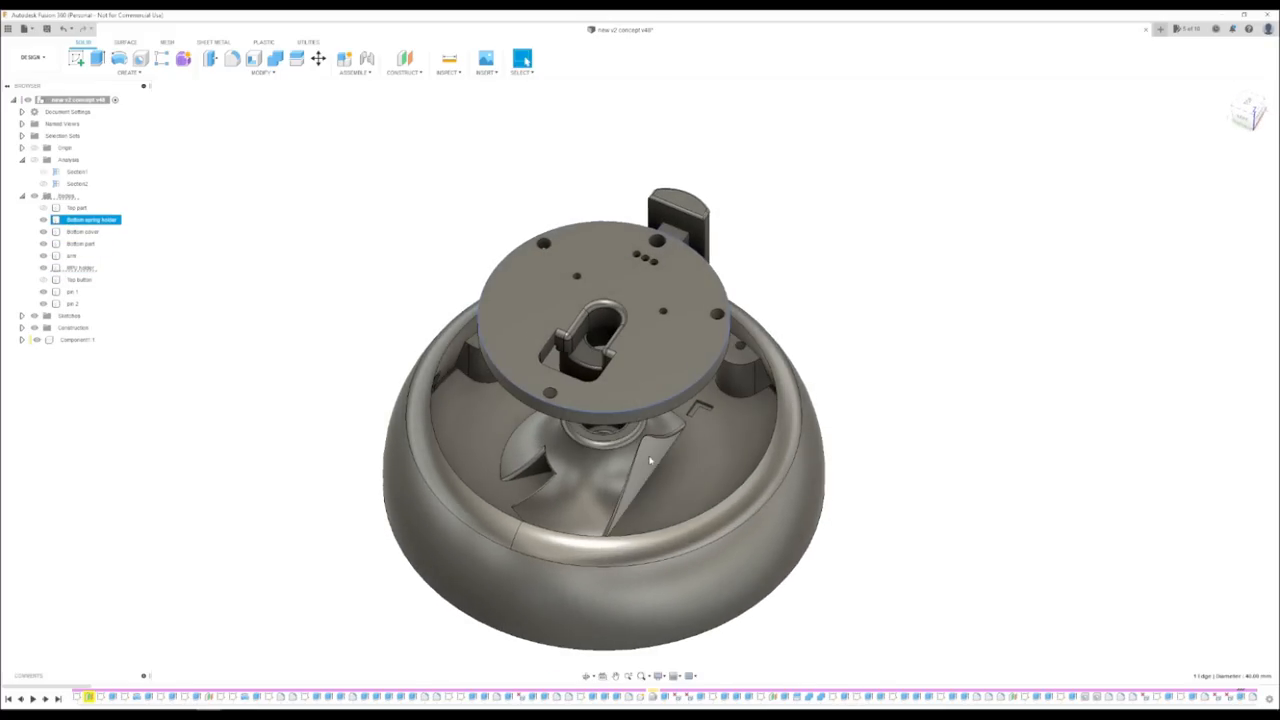
left_click(80, 232)
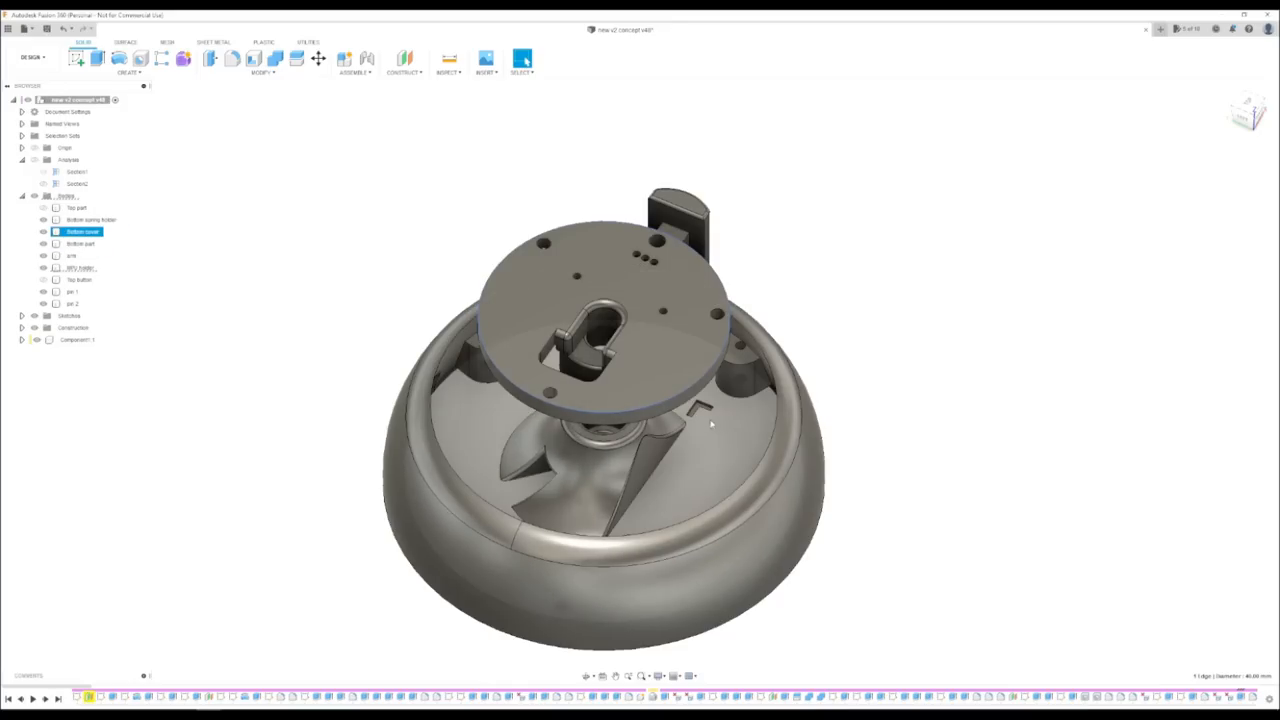
left_click_drag(710, 424, 710, 470)
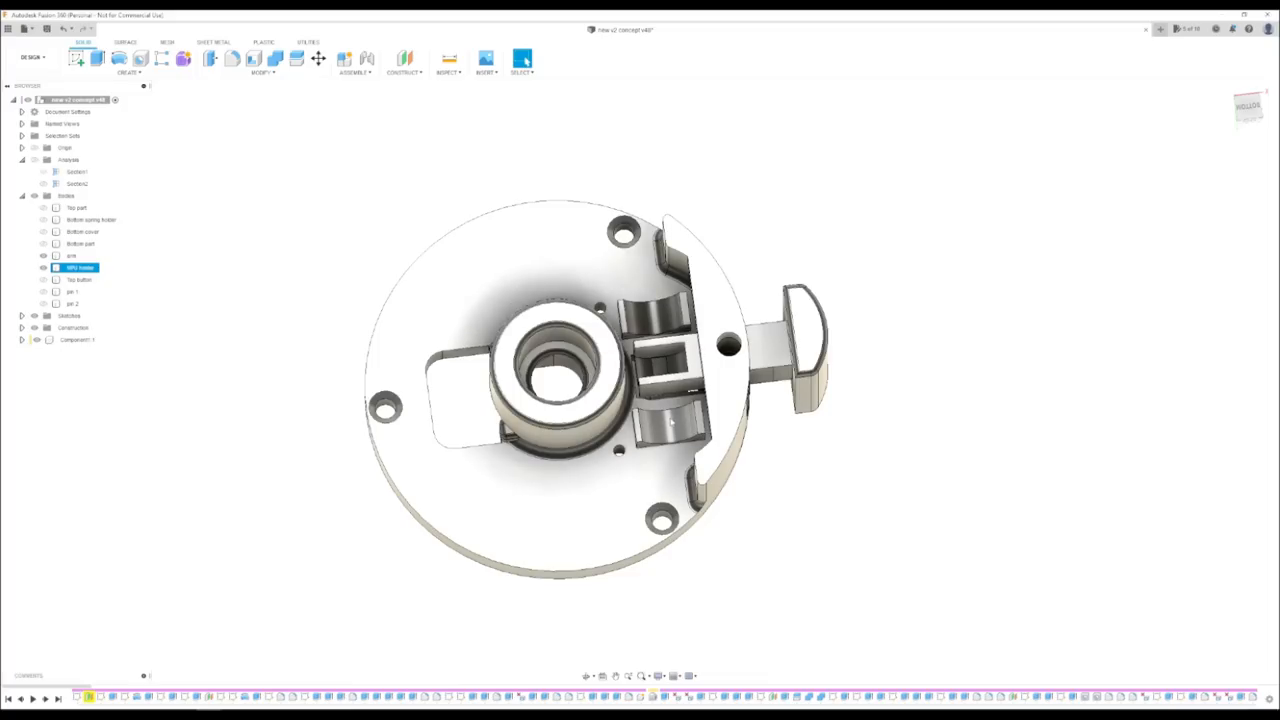
Toggle body visibility until the side knob is hidden, exposing the slider's end tab and switch.
left_click(74, 256)
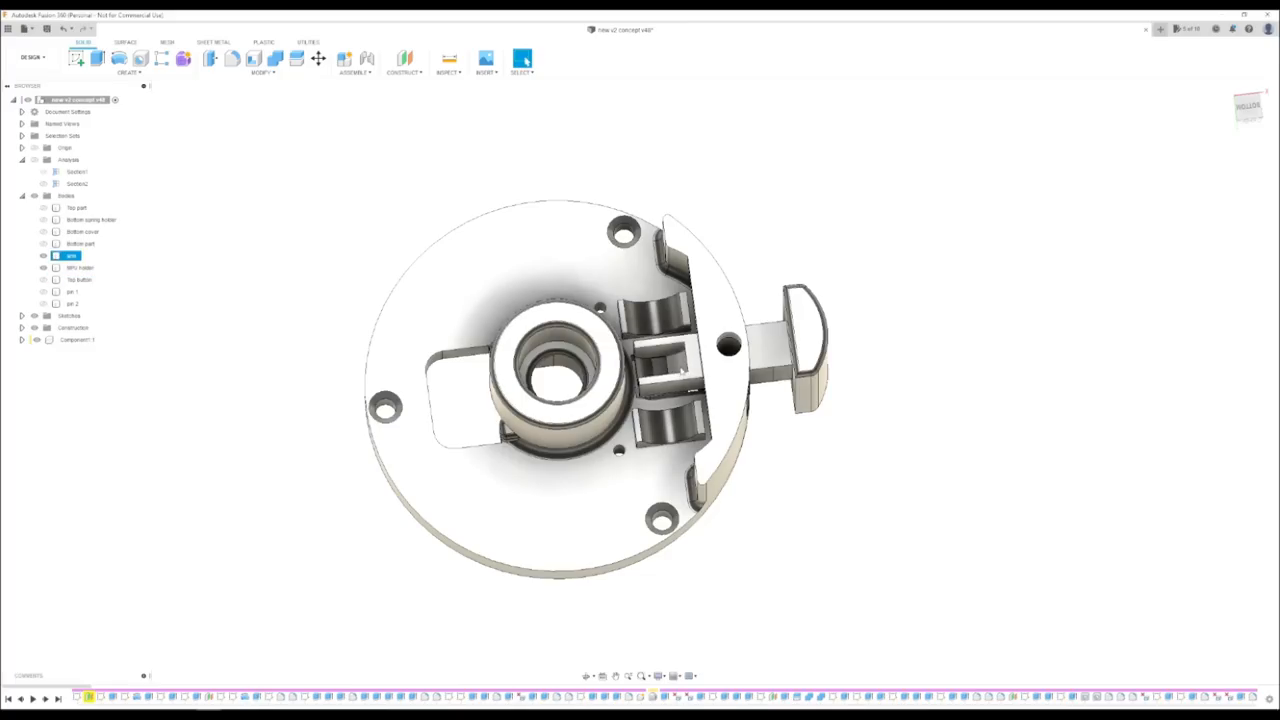
left_click(80, 268)
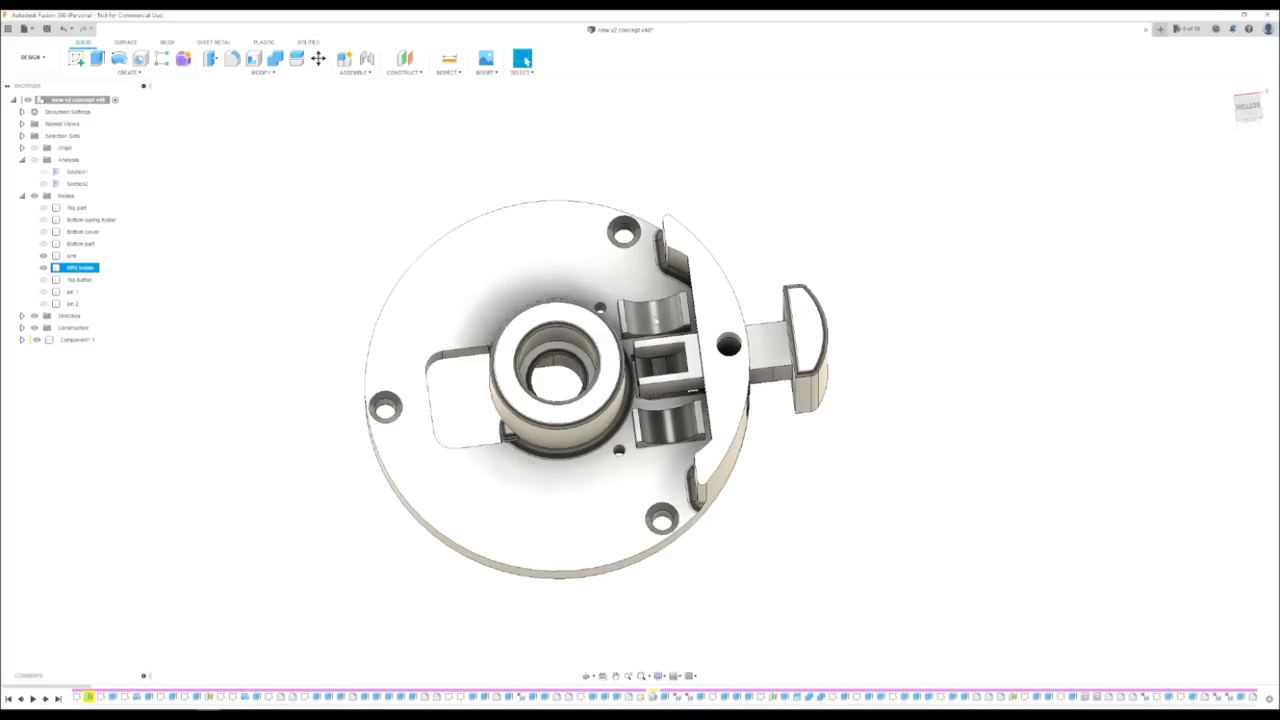
left_click(72, 256)
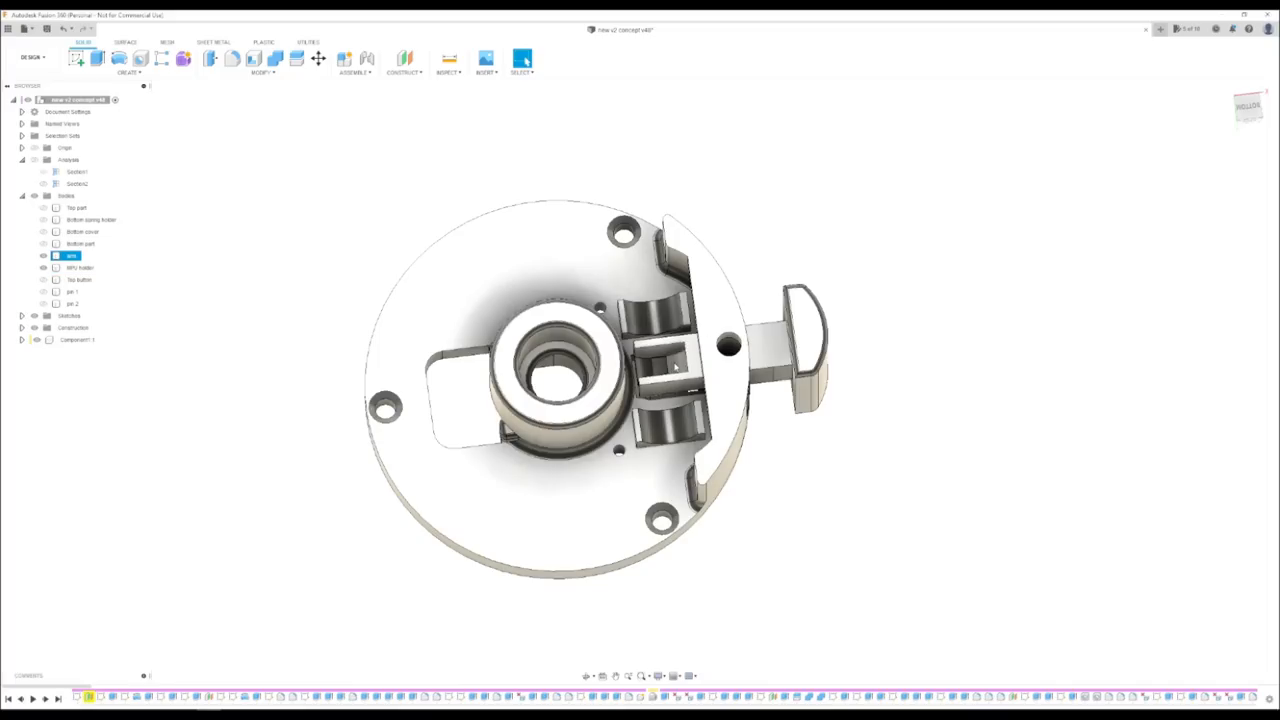
left_click(76, 268)
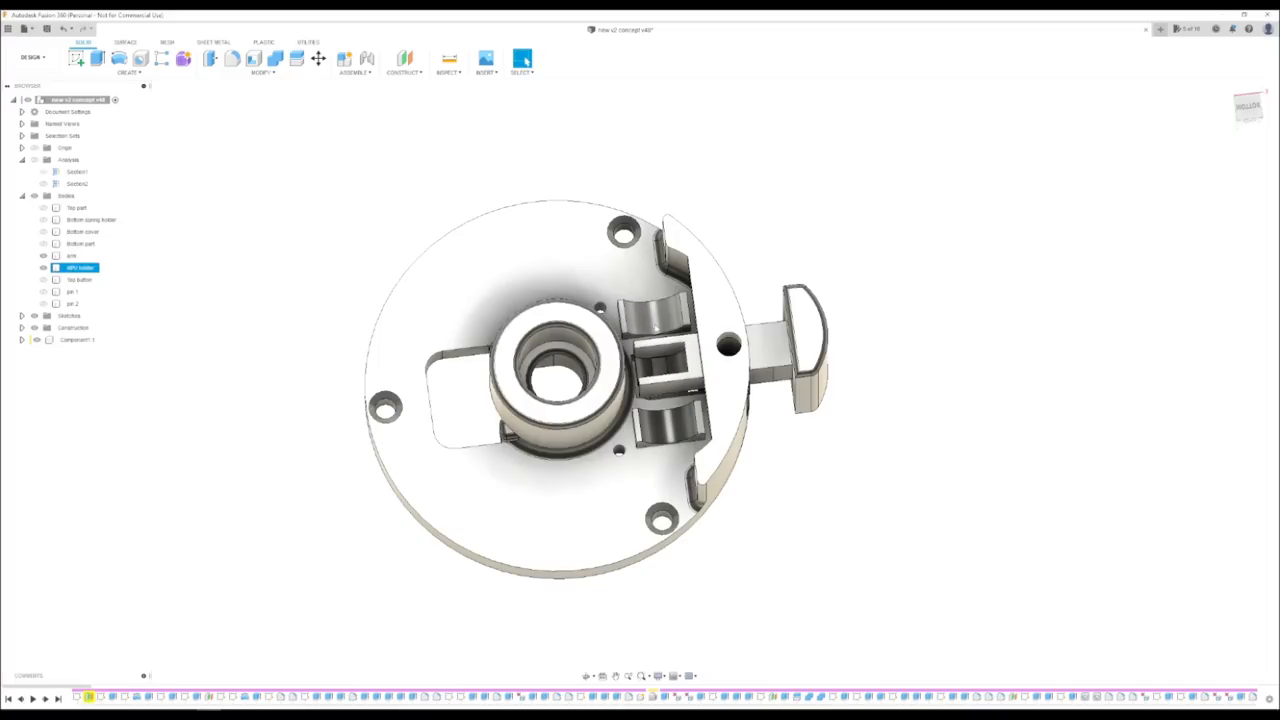
left_click(72, 256)
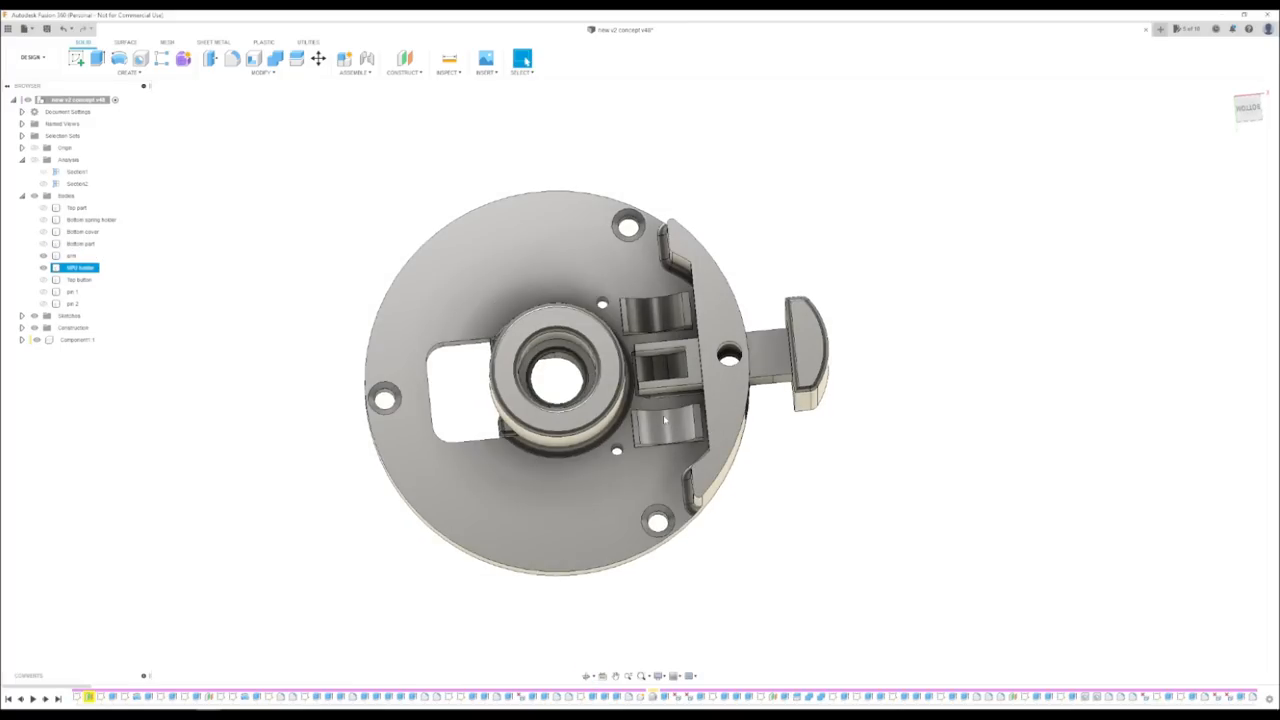
left_click(72, 256)
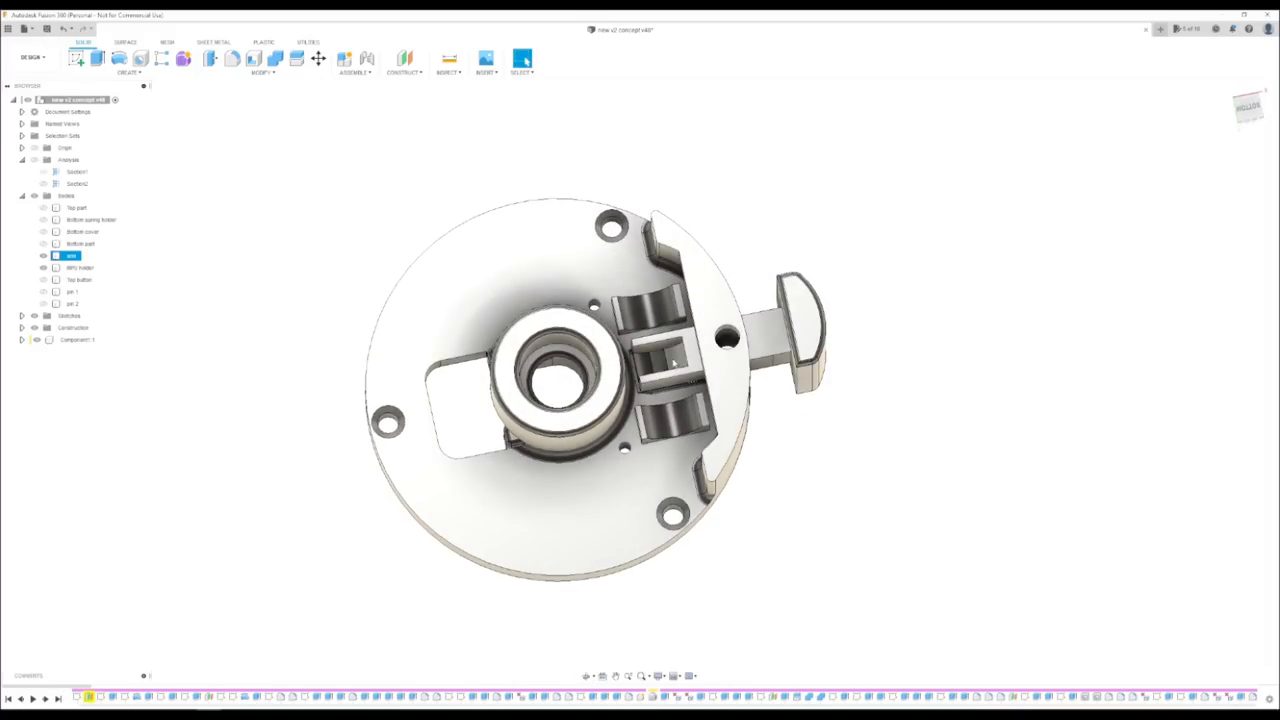
left_click(760, 344)
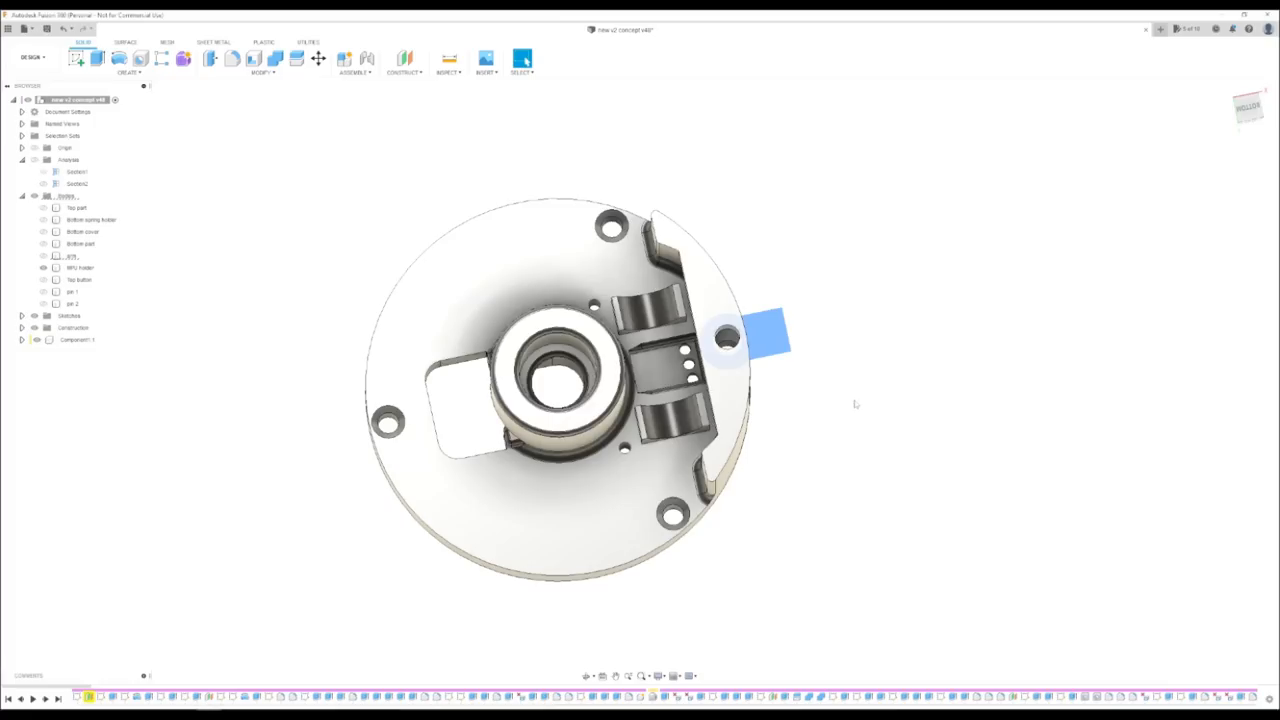
Hide the mechanism parts so only the bare base plate with keyhole cutout remains.
left_click(80, 268)
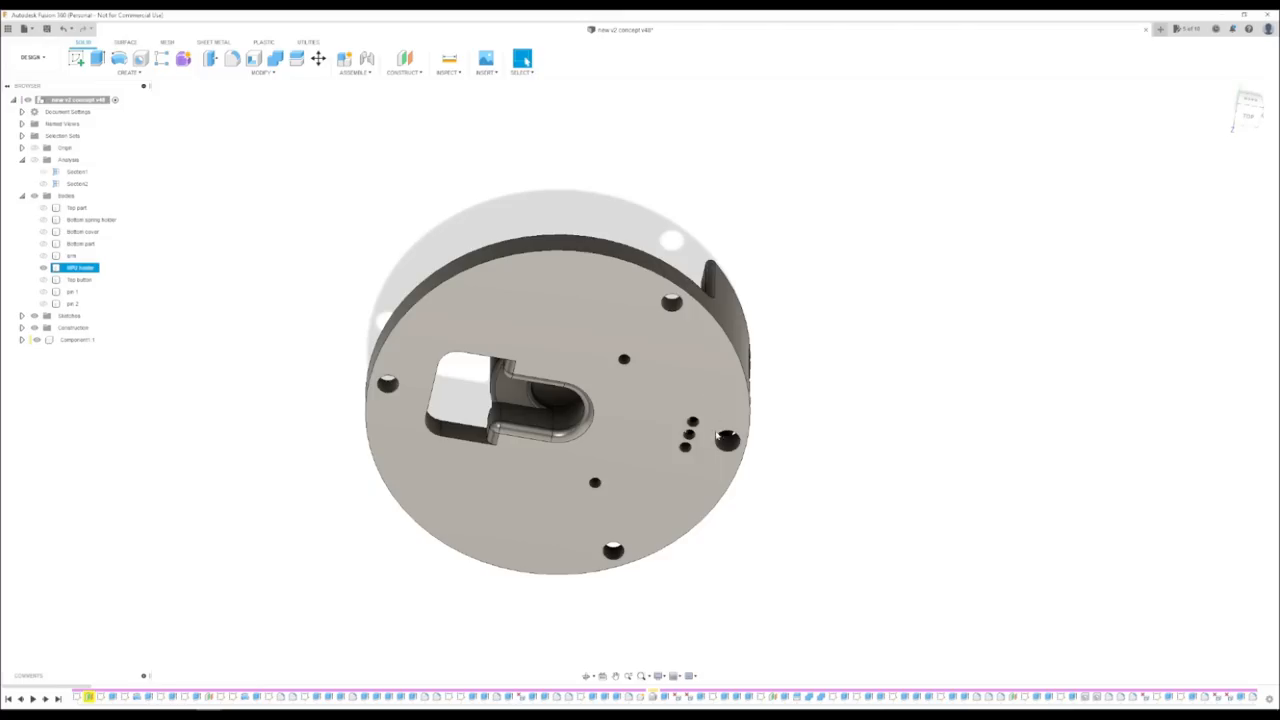
mouse_move(550, 320)
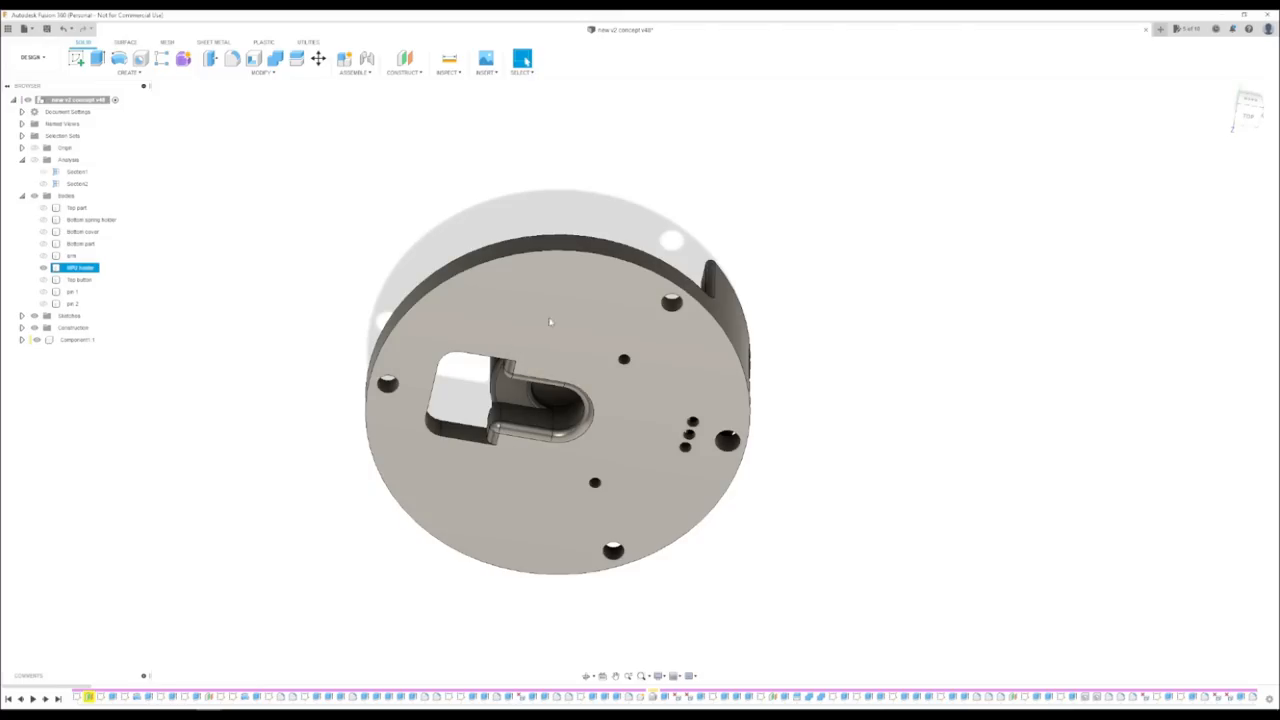
mouse_move(504, 378)
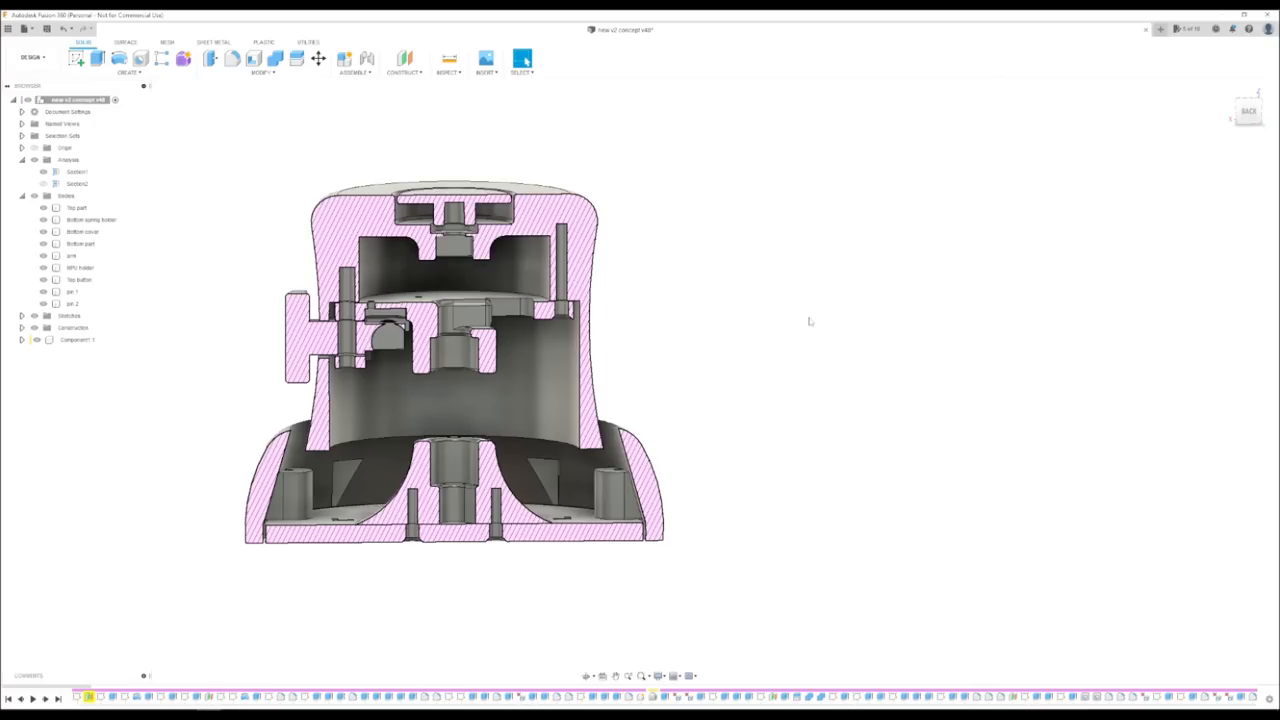
mouse_move(644, 252)
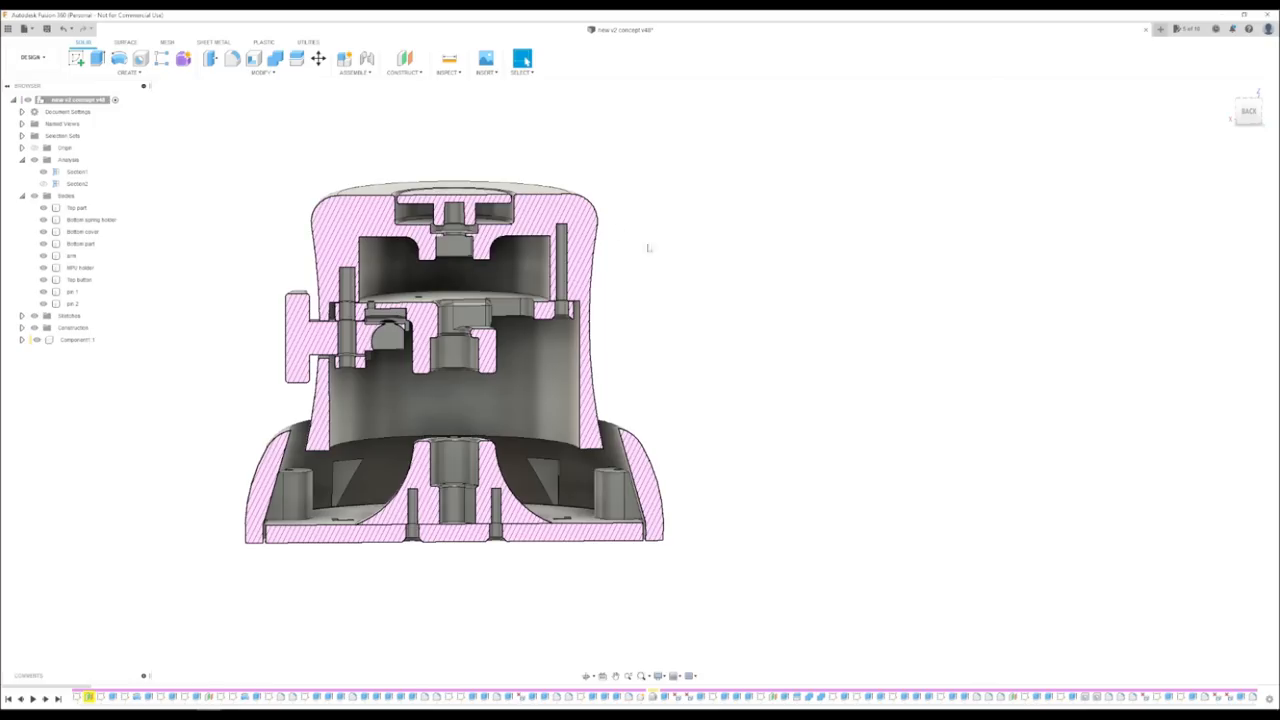
Toggle component visibility so only the lower housing shows in the vertical section analysis.
left_click(78, 280)
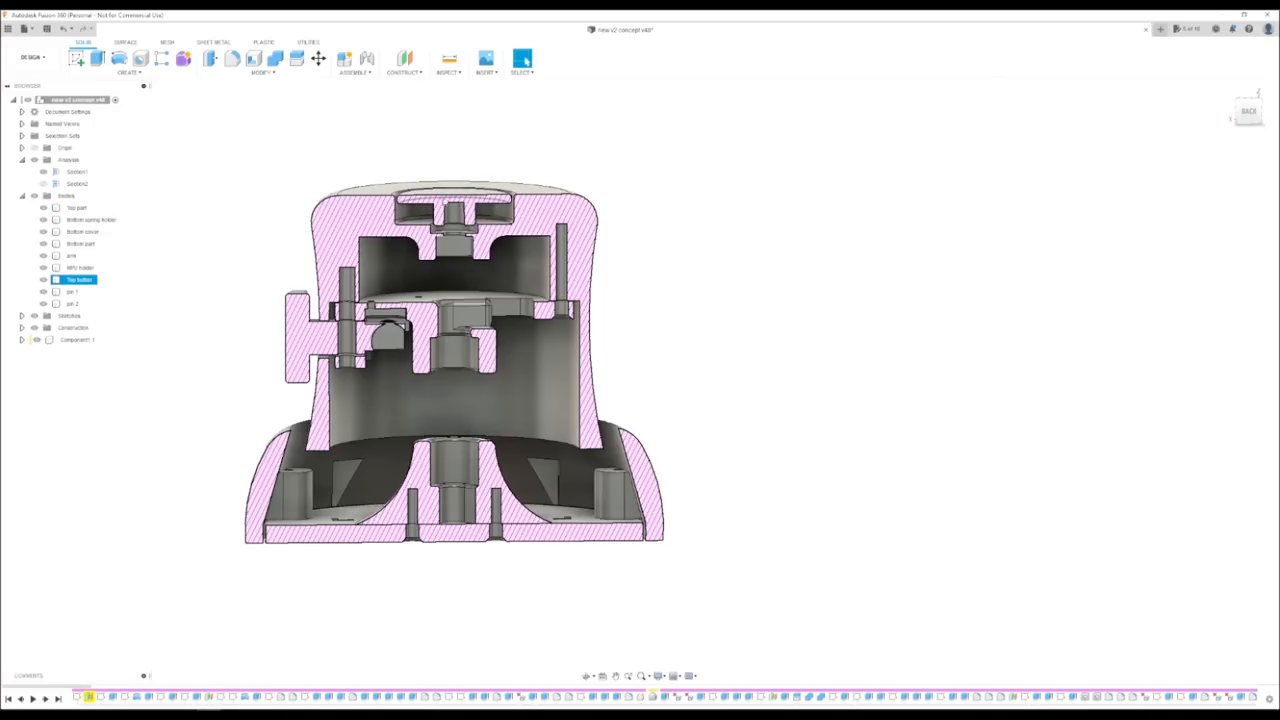
left_click(72, 210)
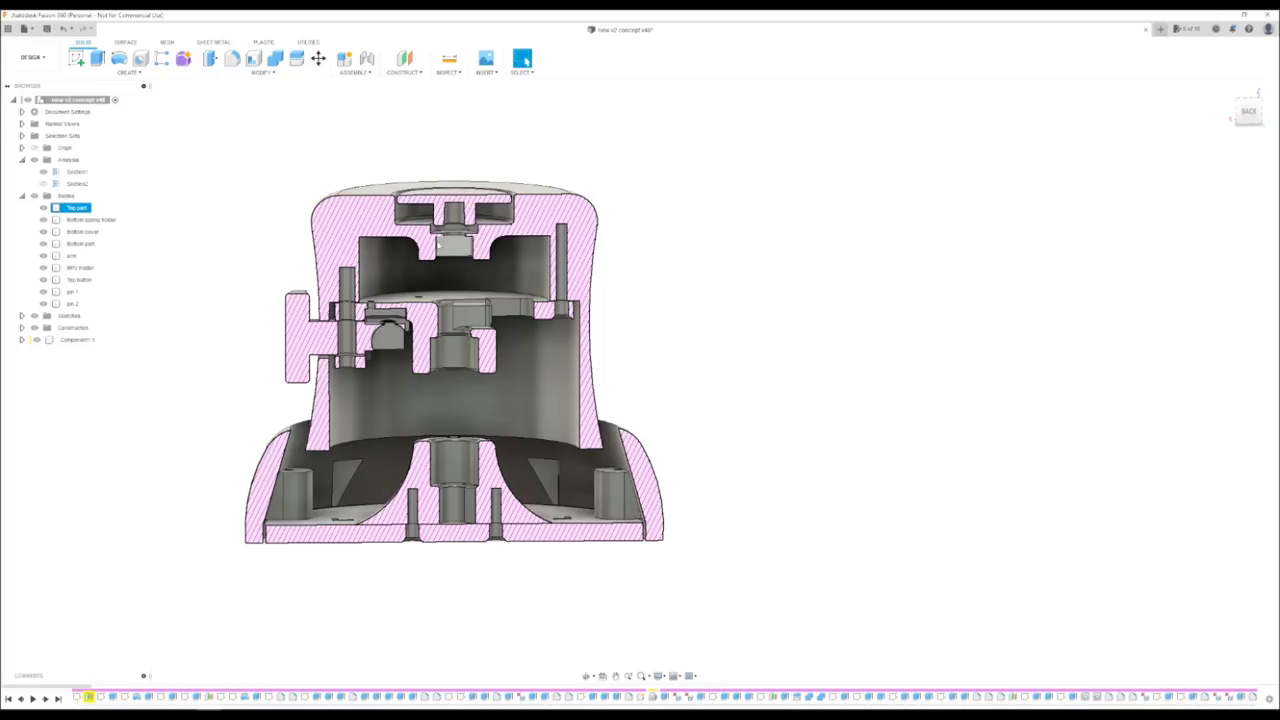
left_click(78, 280)
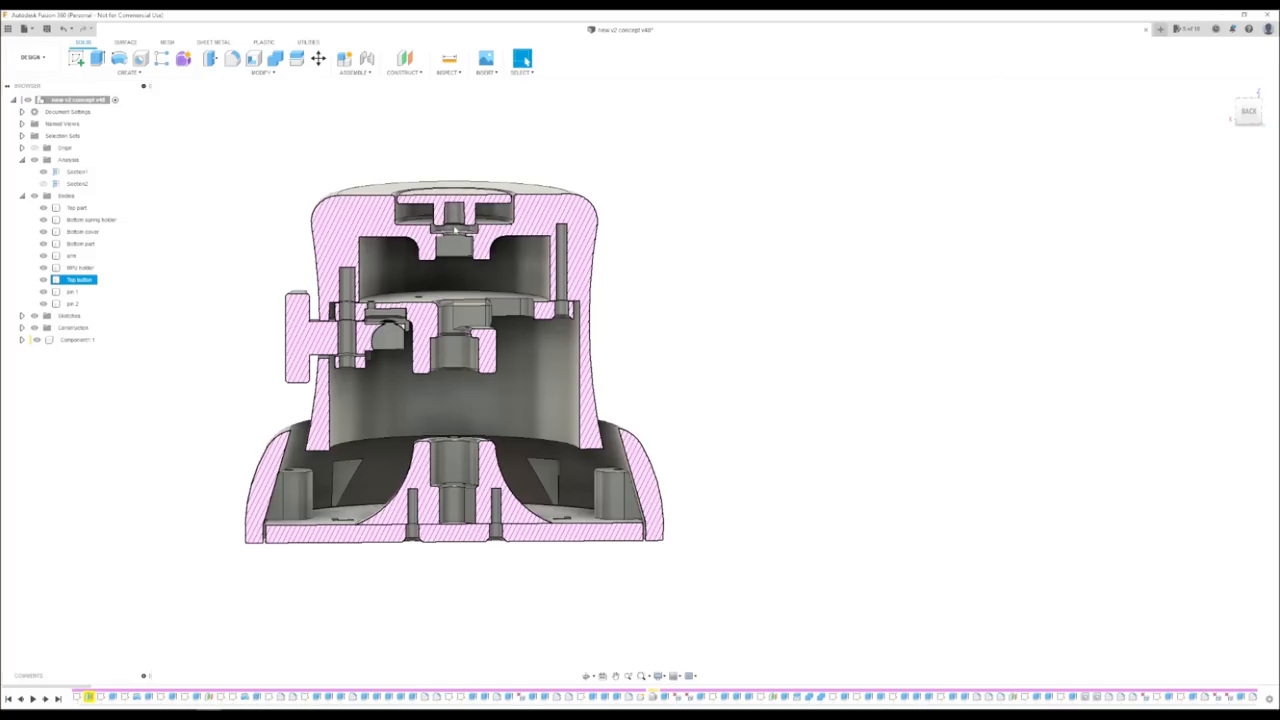
left_click(76, 206)
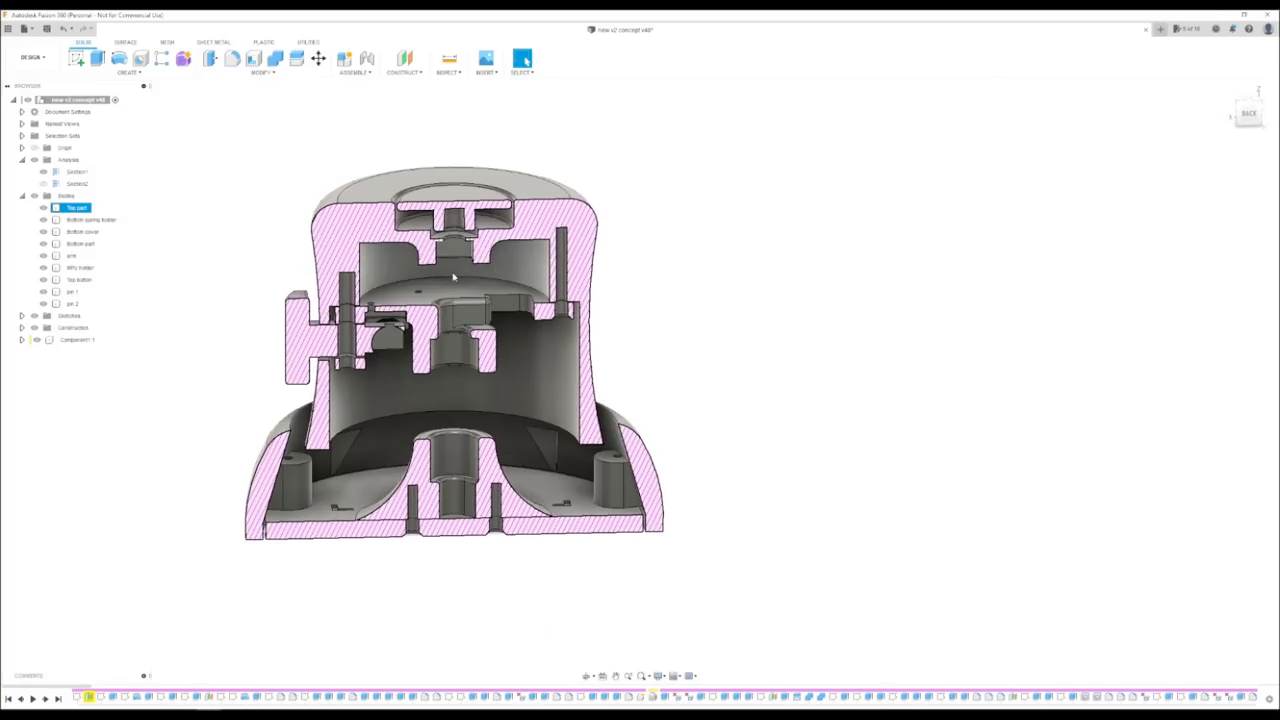
left_click(72, 270)
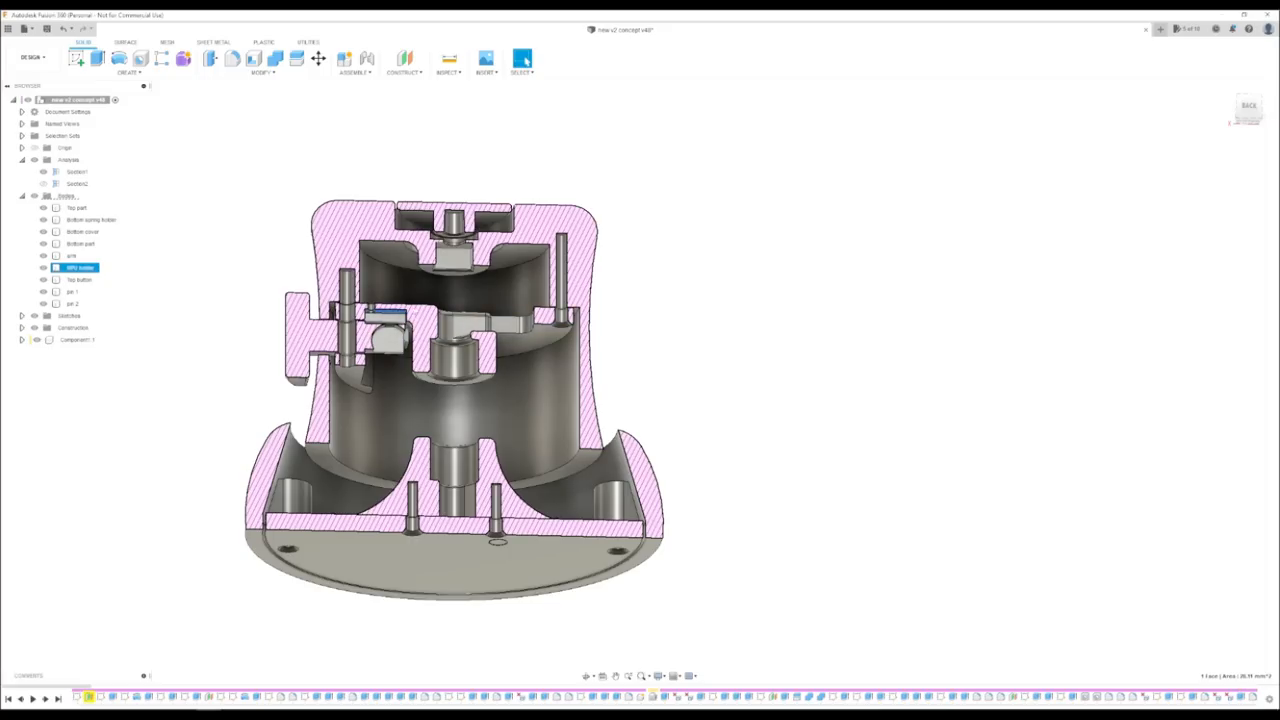
left_click(76, 206)
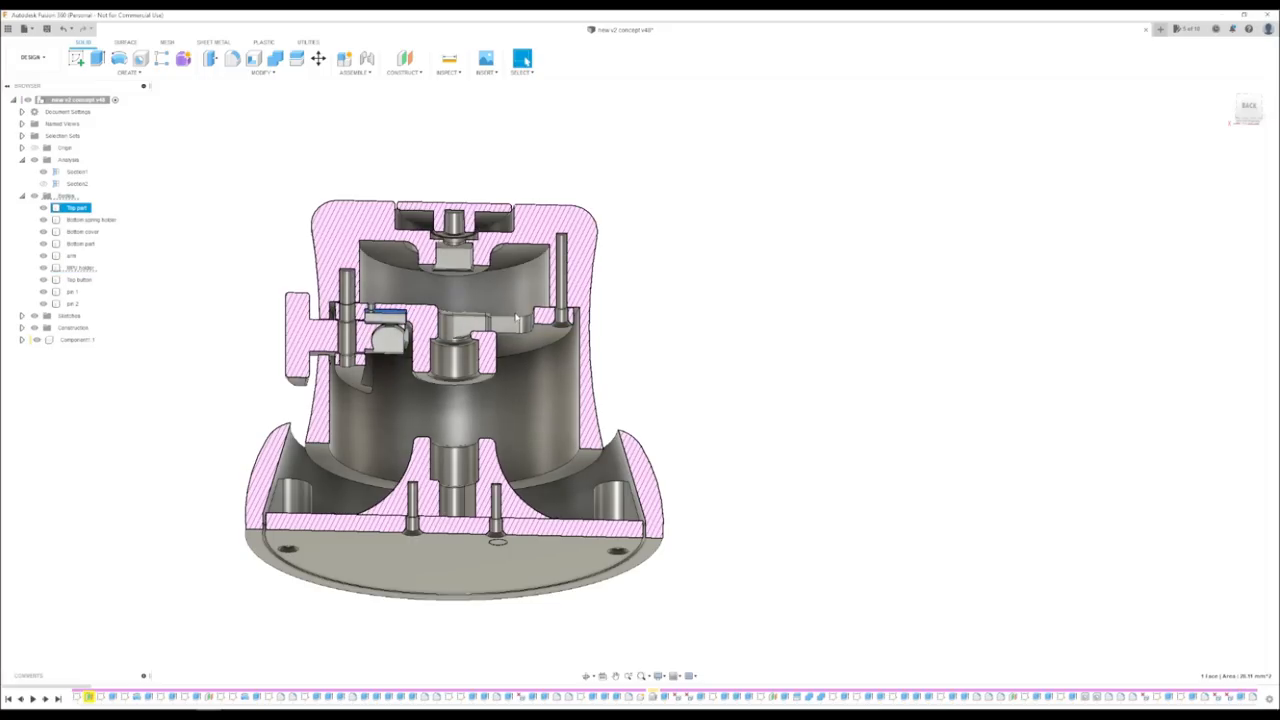
left_click(90, 218)
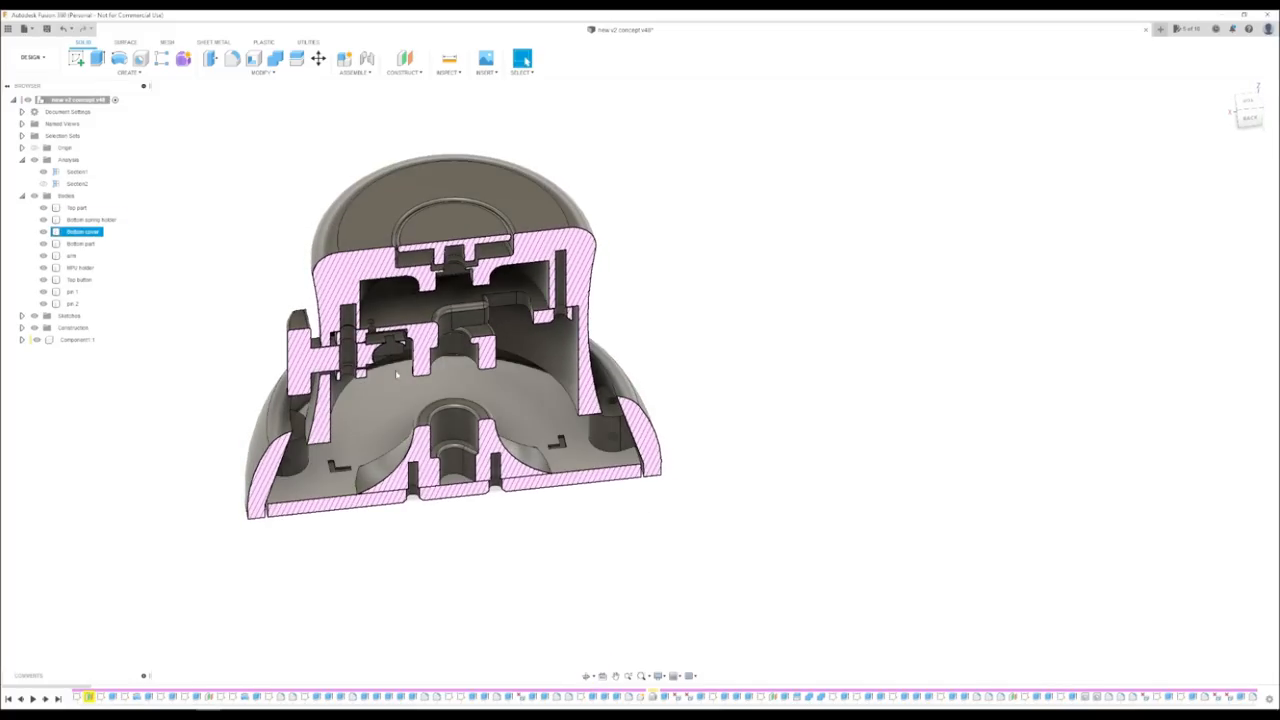
mouse_move(508, 400)
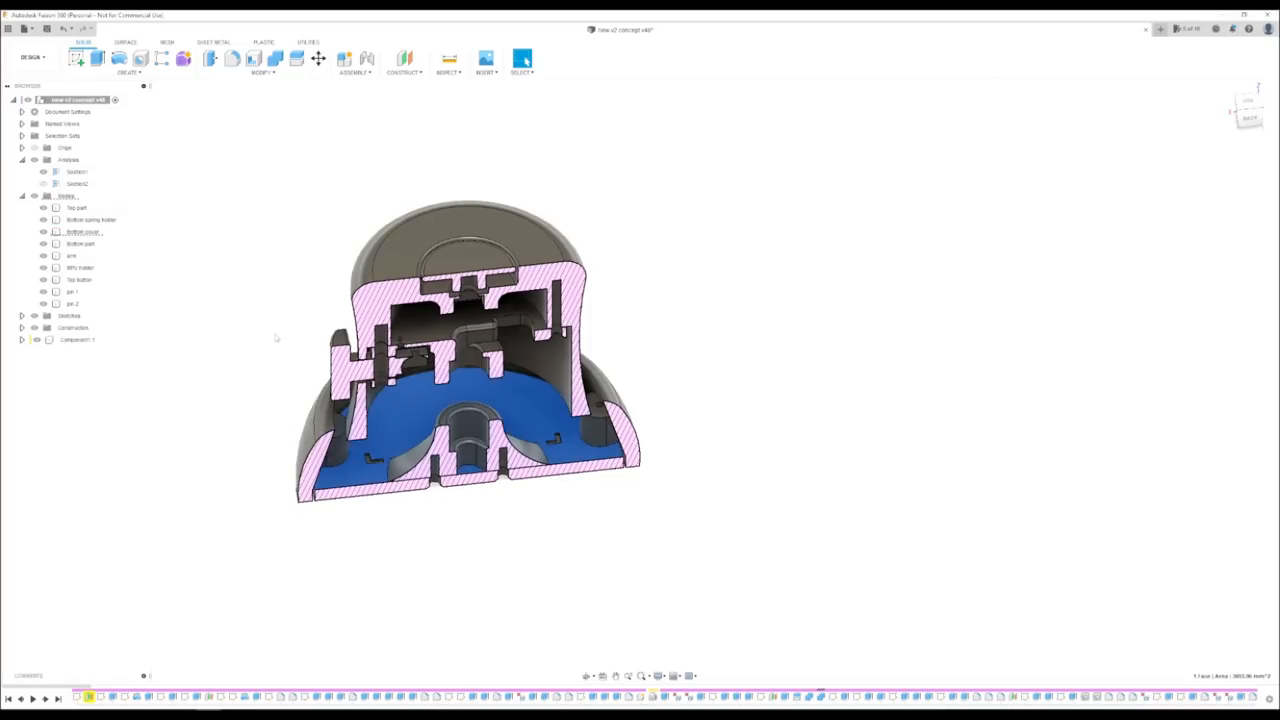
mouse_move(268, 336)
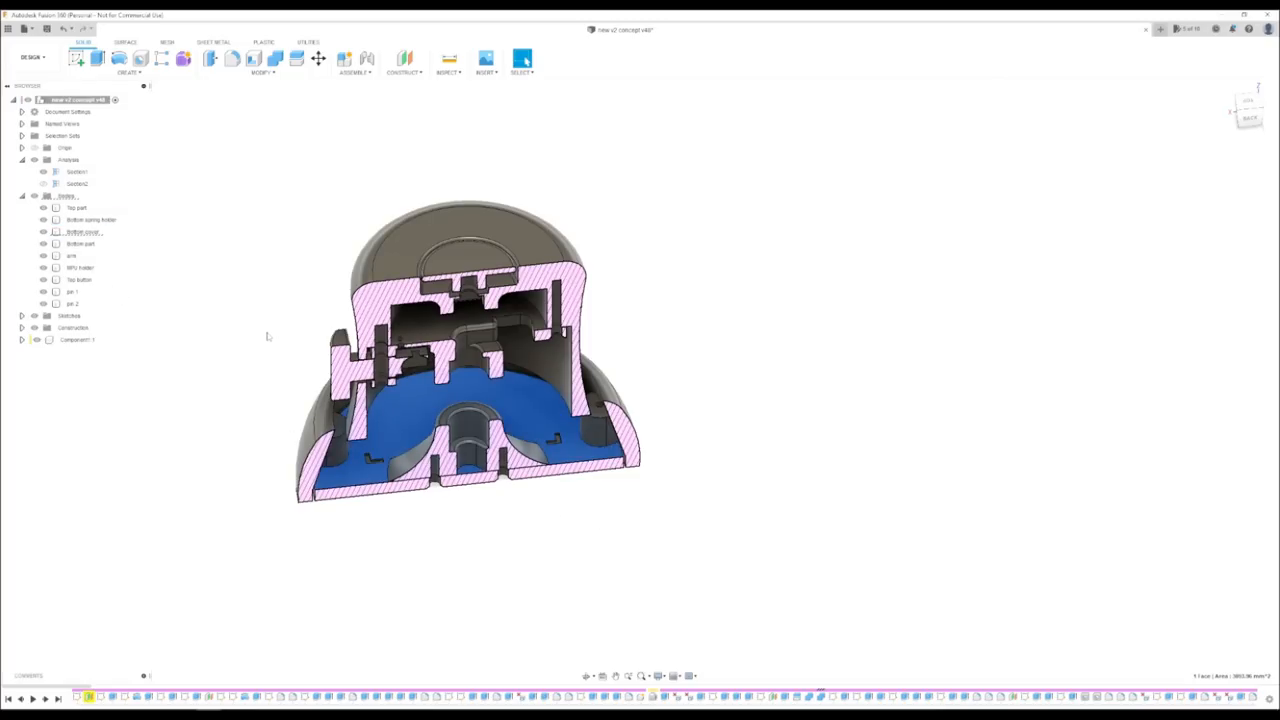
mouse_move(228, 616)
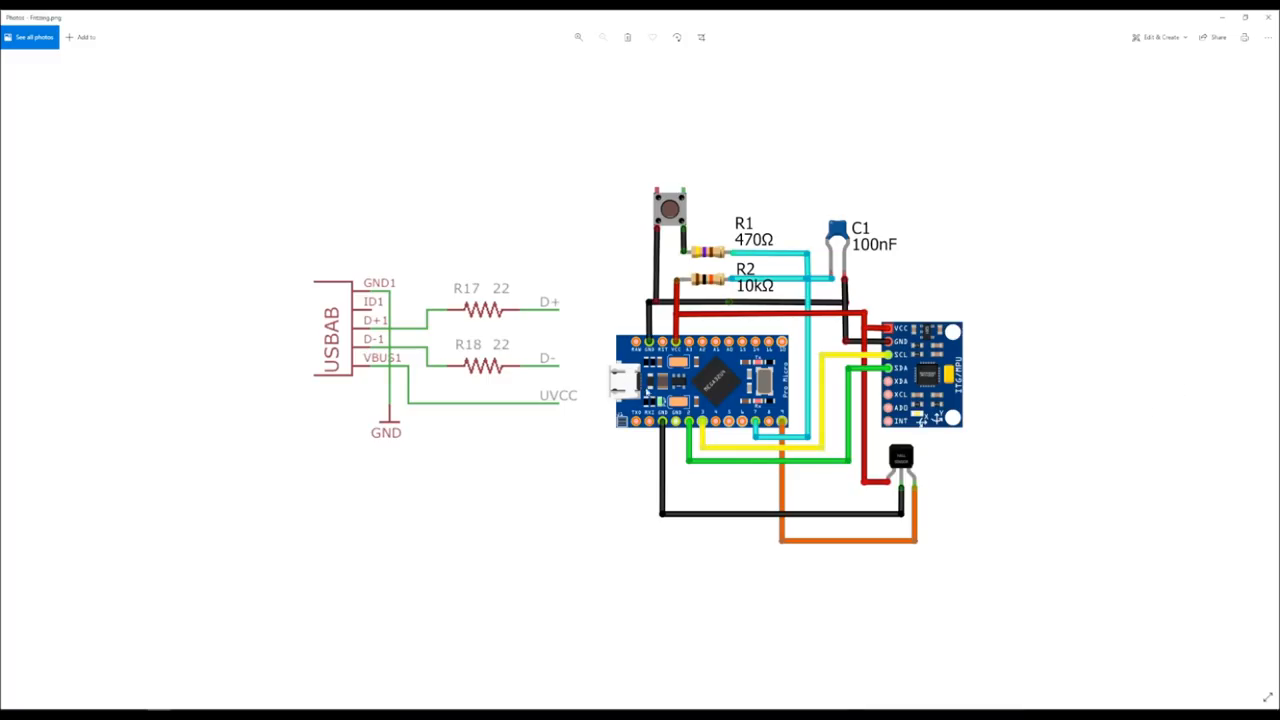
mouse_move(372, 452)
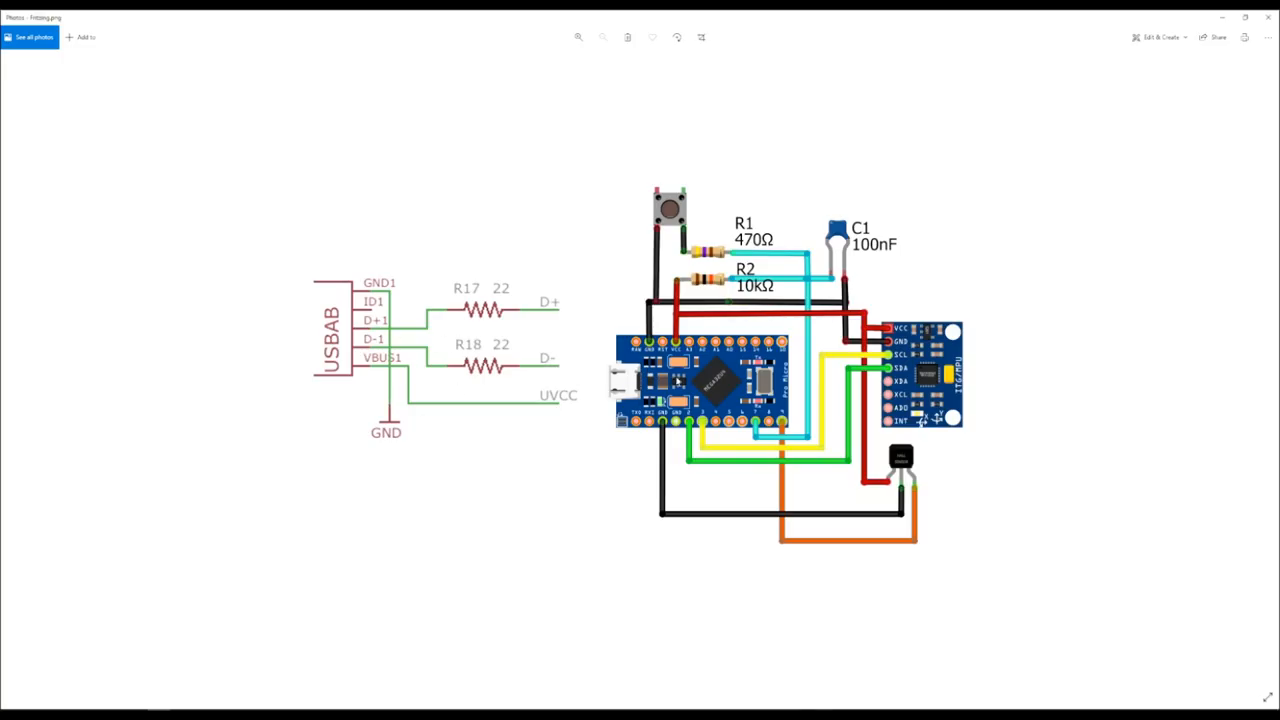
mouse_move(710, 390)
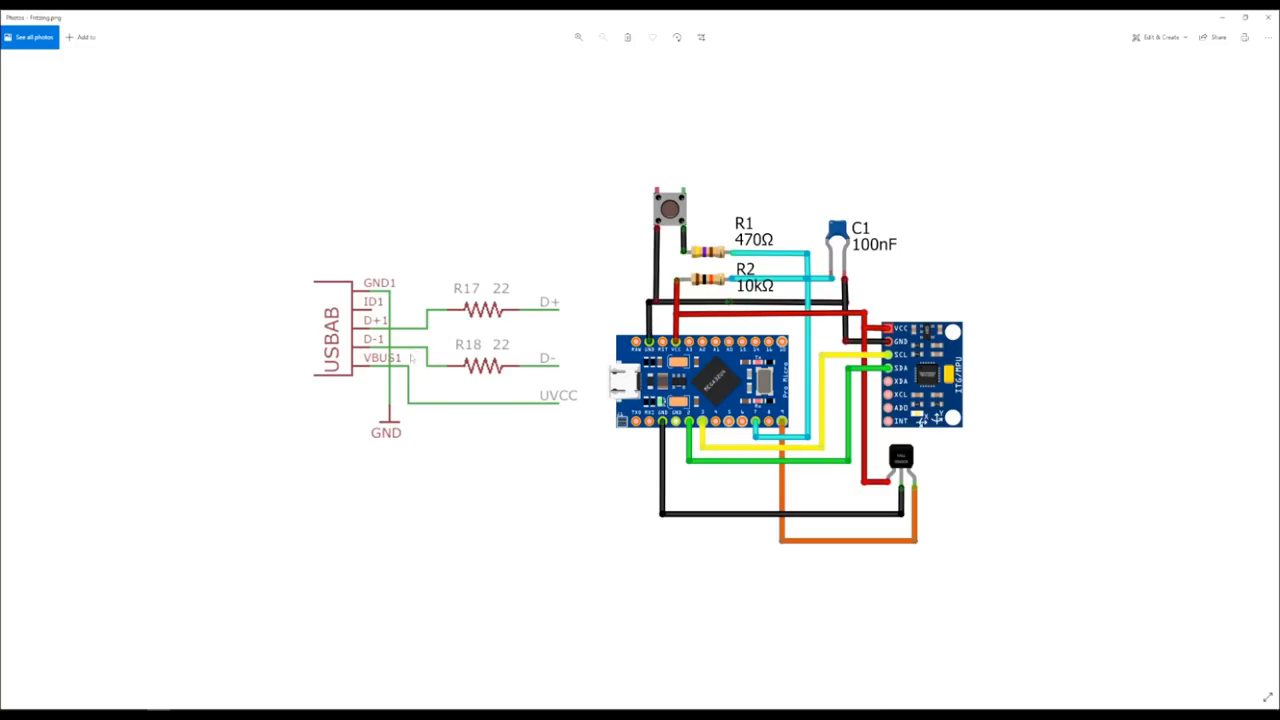
mouse_move(578, 408)
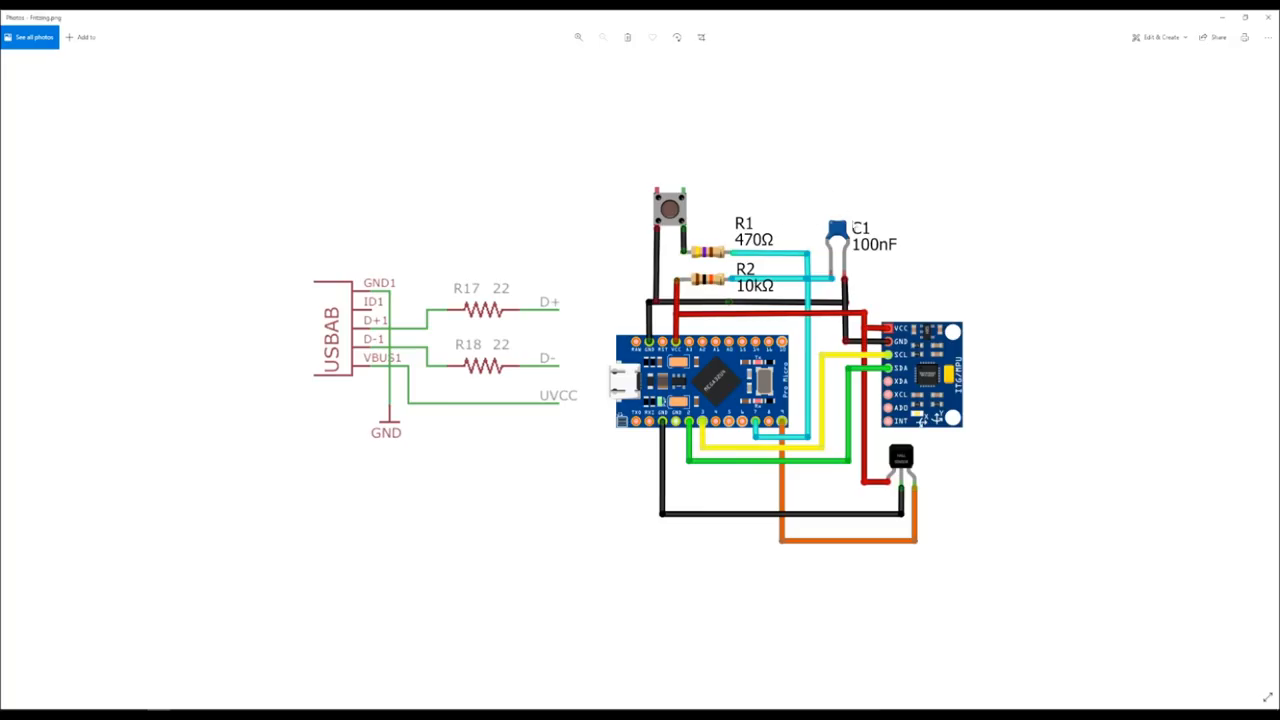
mouse_move(854, 204)
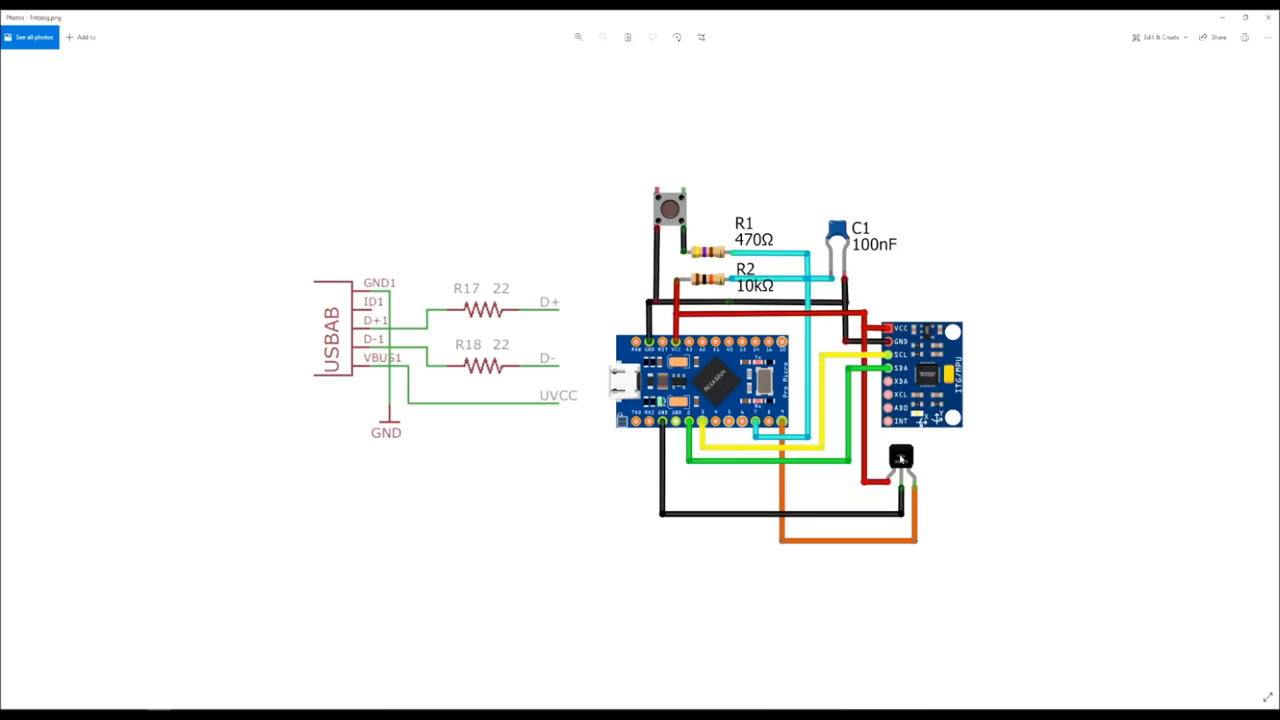
mouse_move(972, 458)
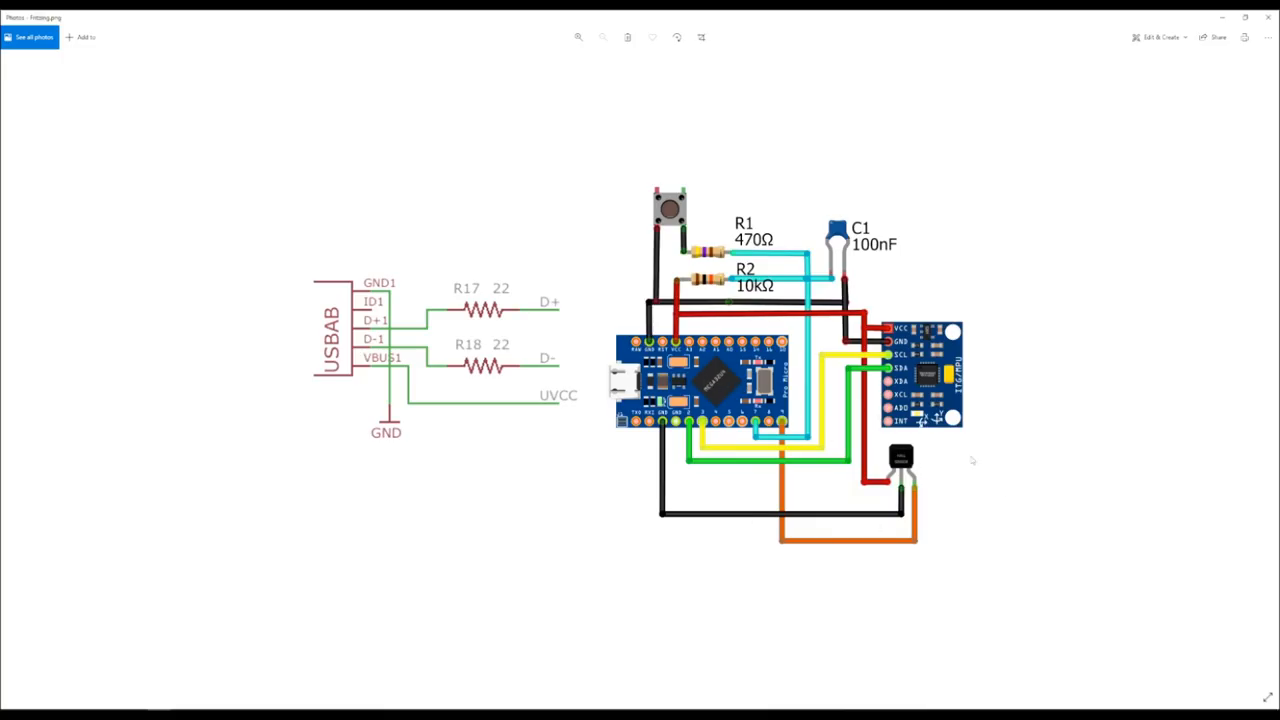
mouse_move(964, 454)
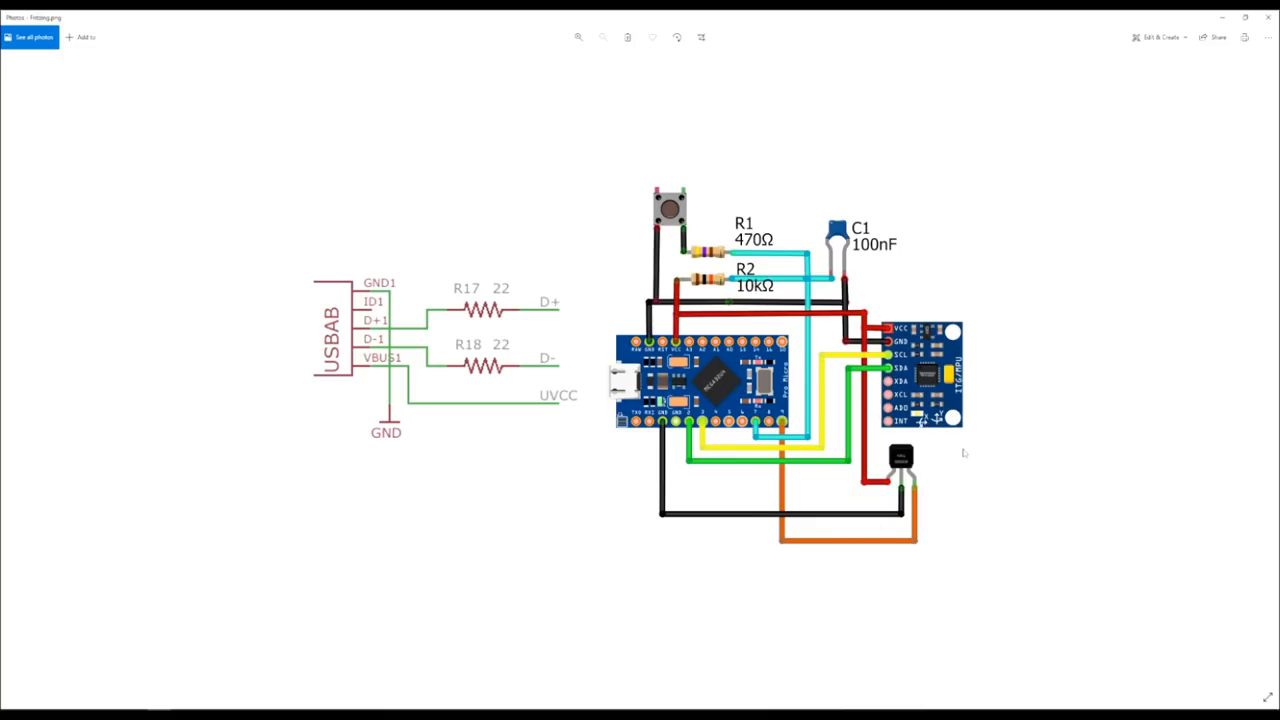
mouse_move(960, 458)
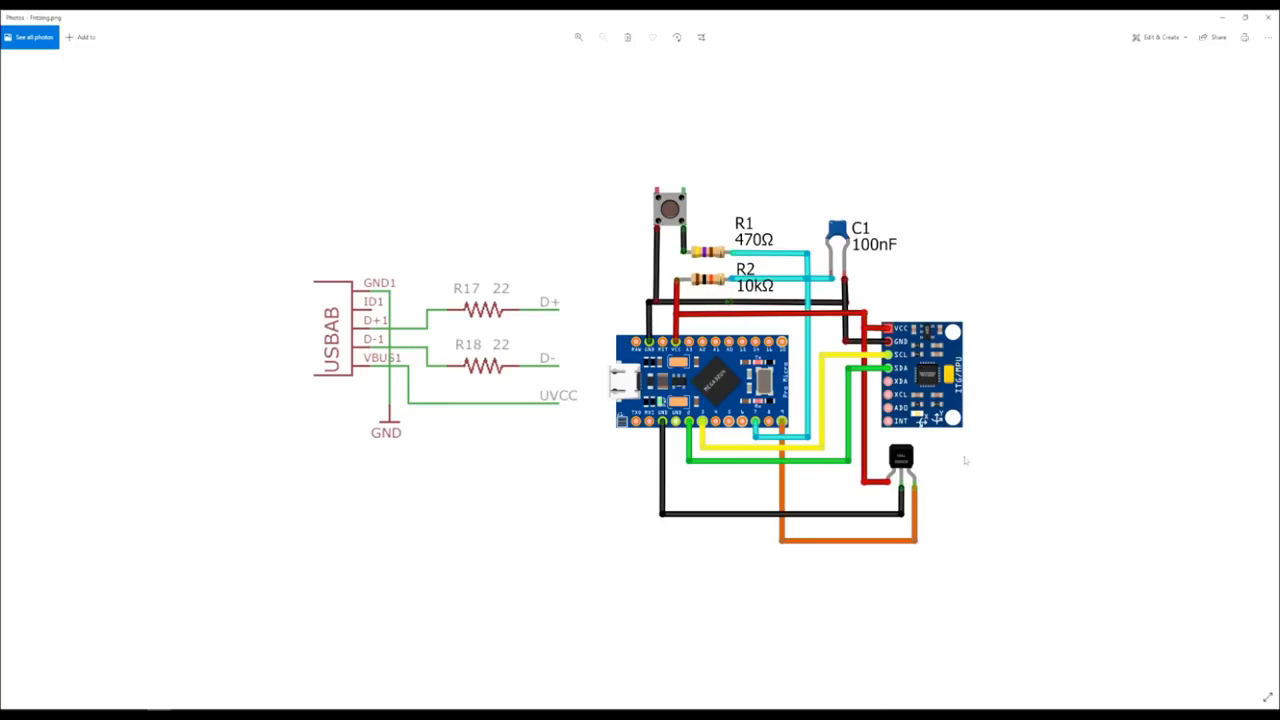
mouse_move(944, 466)
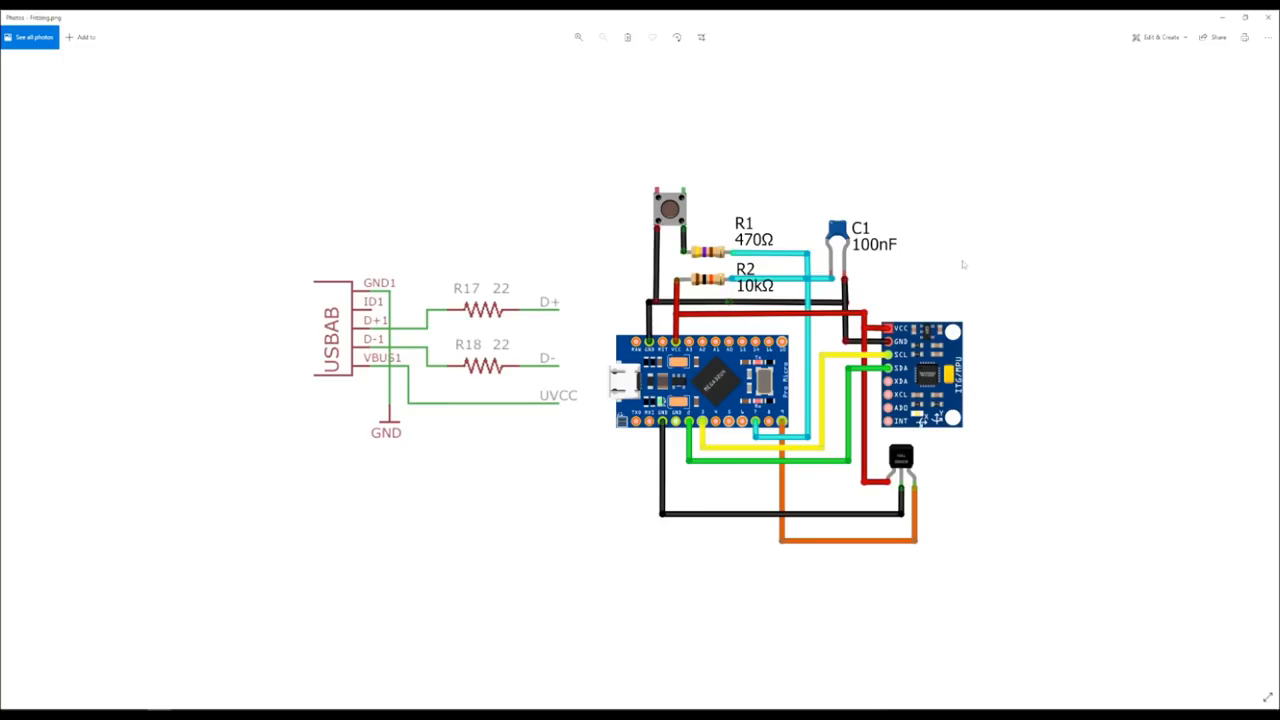
mouse_move(830, 150)
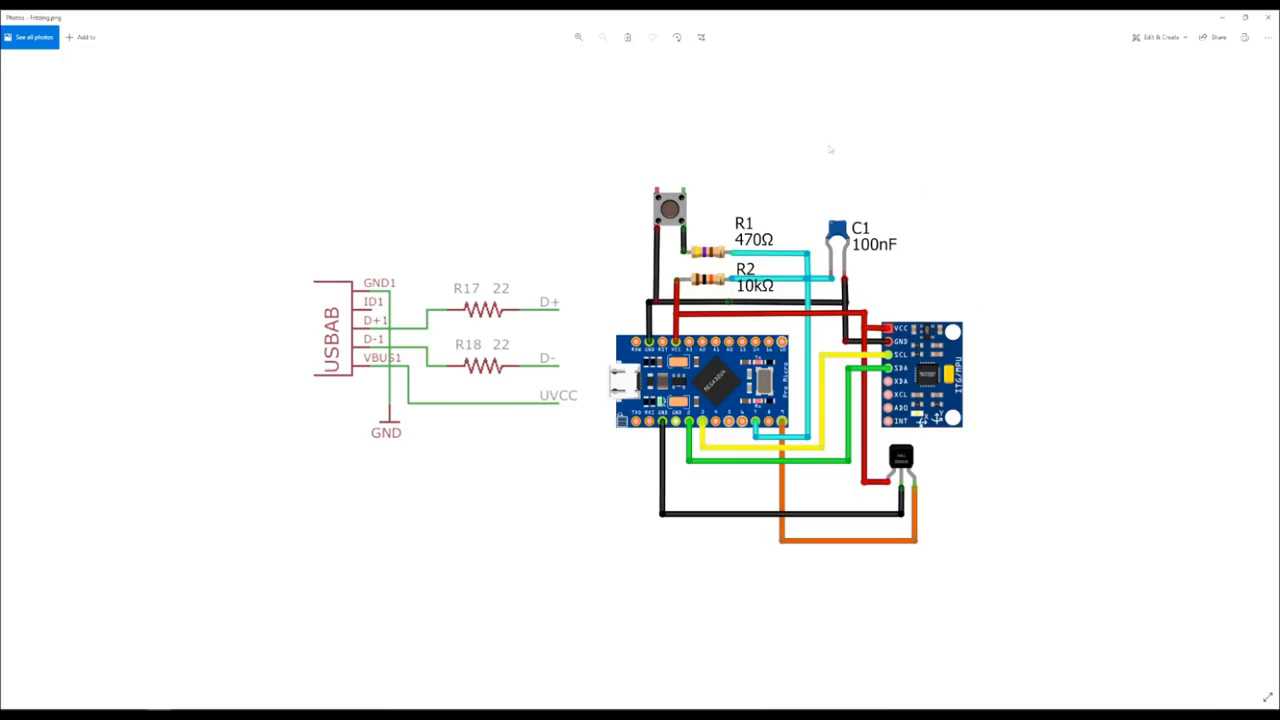
mouse_move(936, 218)
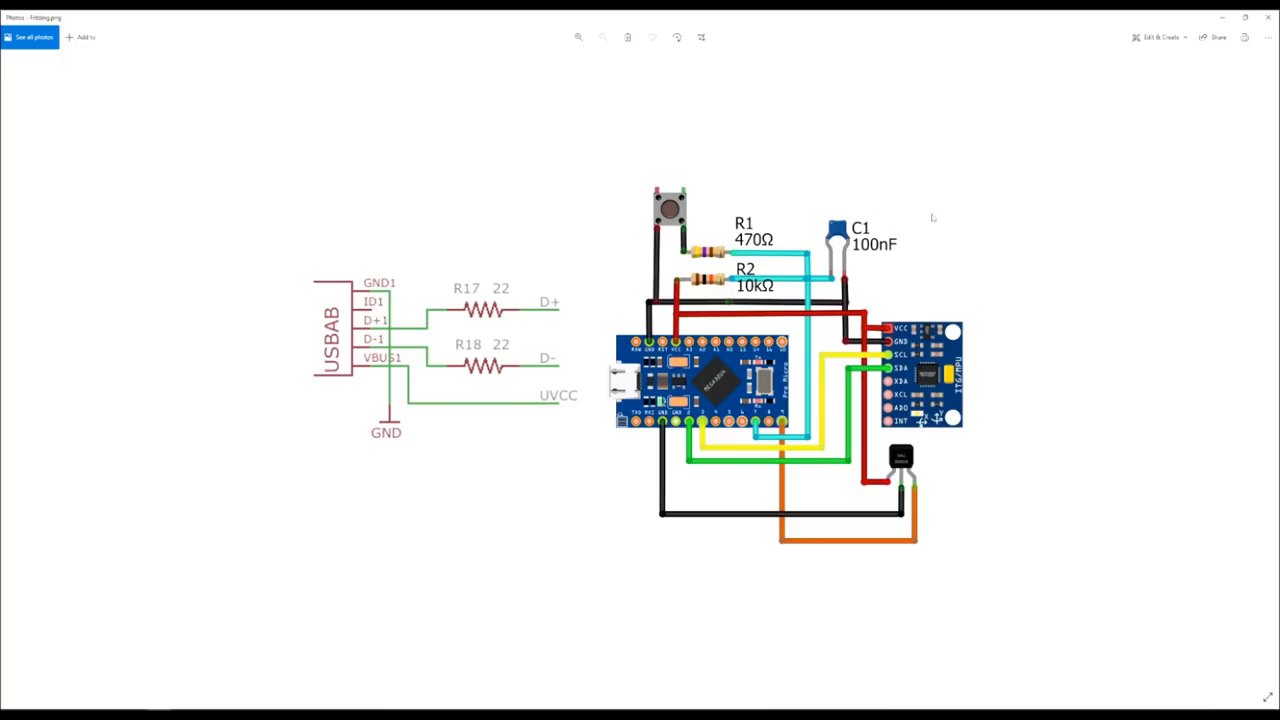
mouse_move(928, 198)
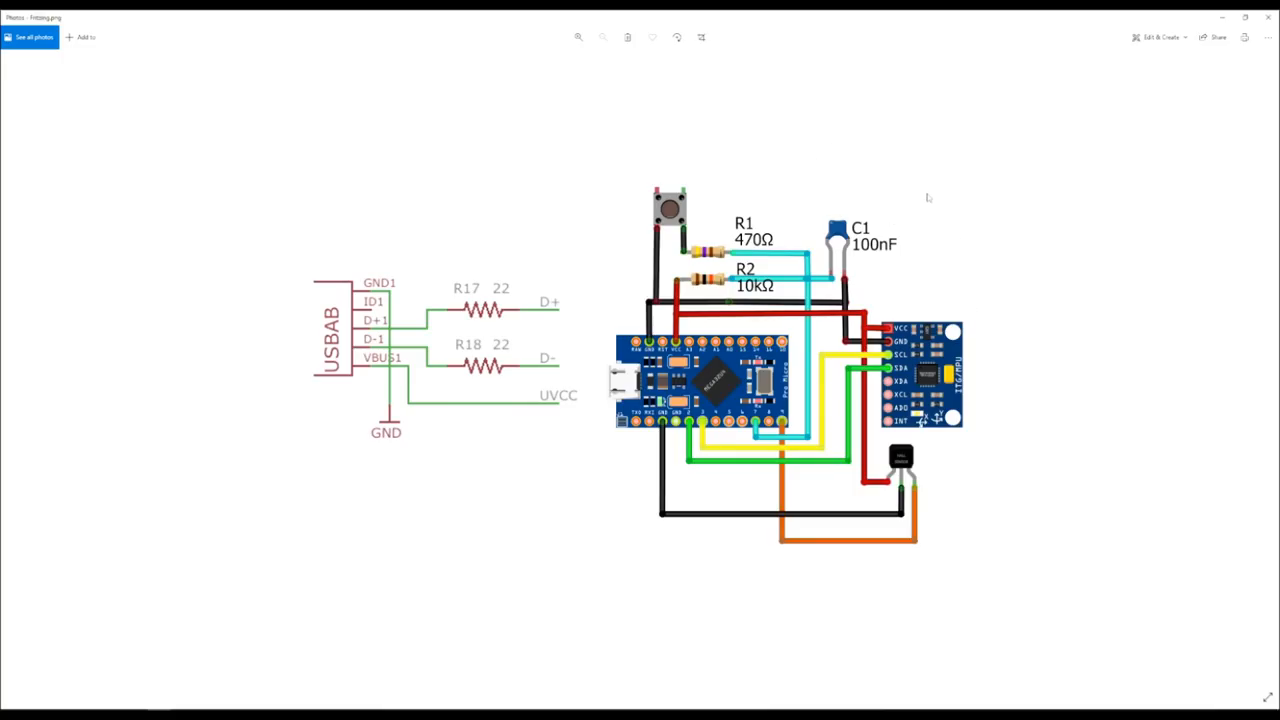
mouse_move(930, 336)
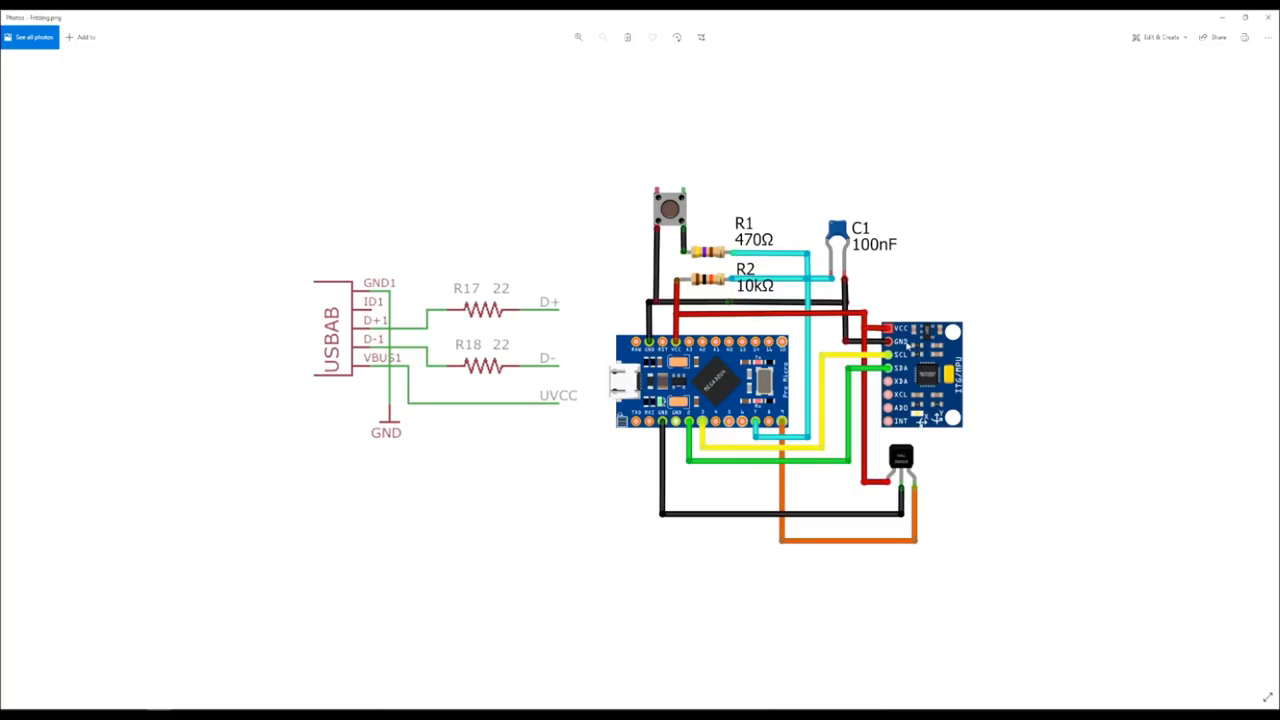
mouse_move(912, 356)
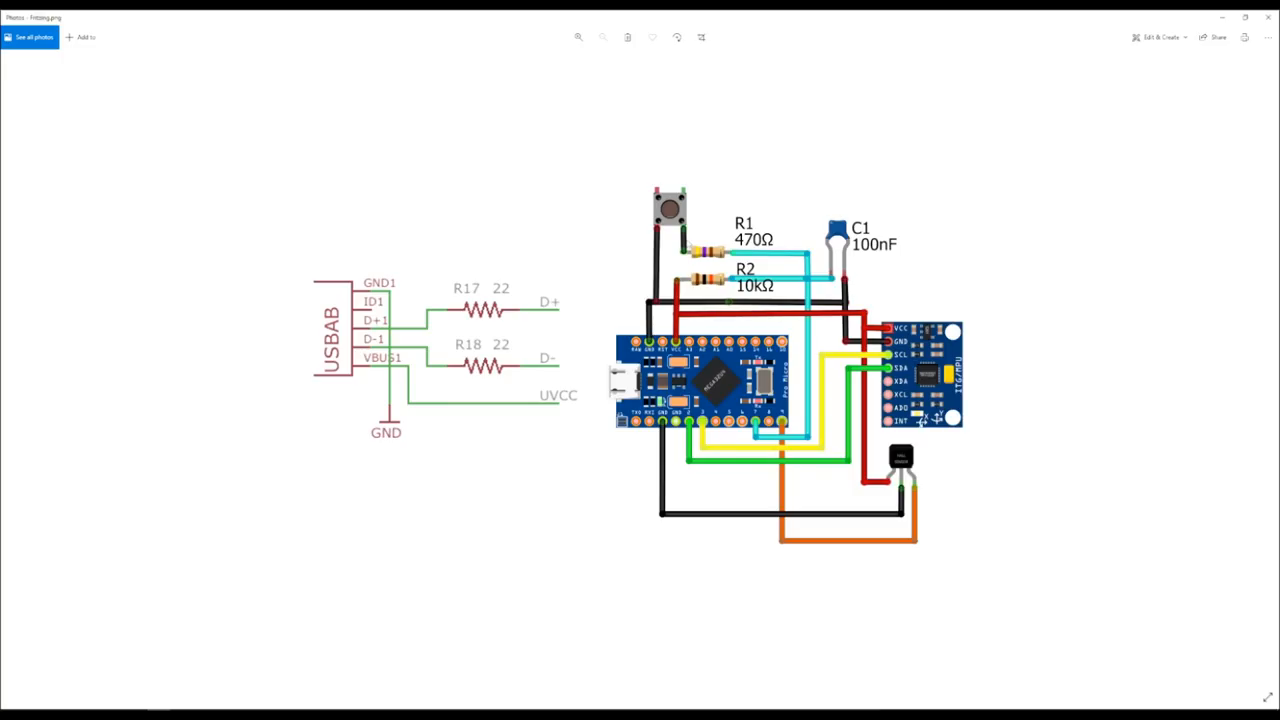
mouse_move(924, 540)
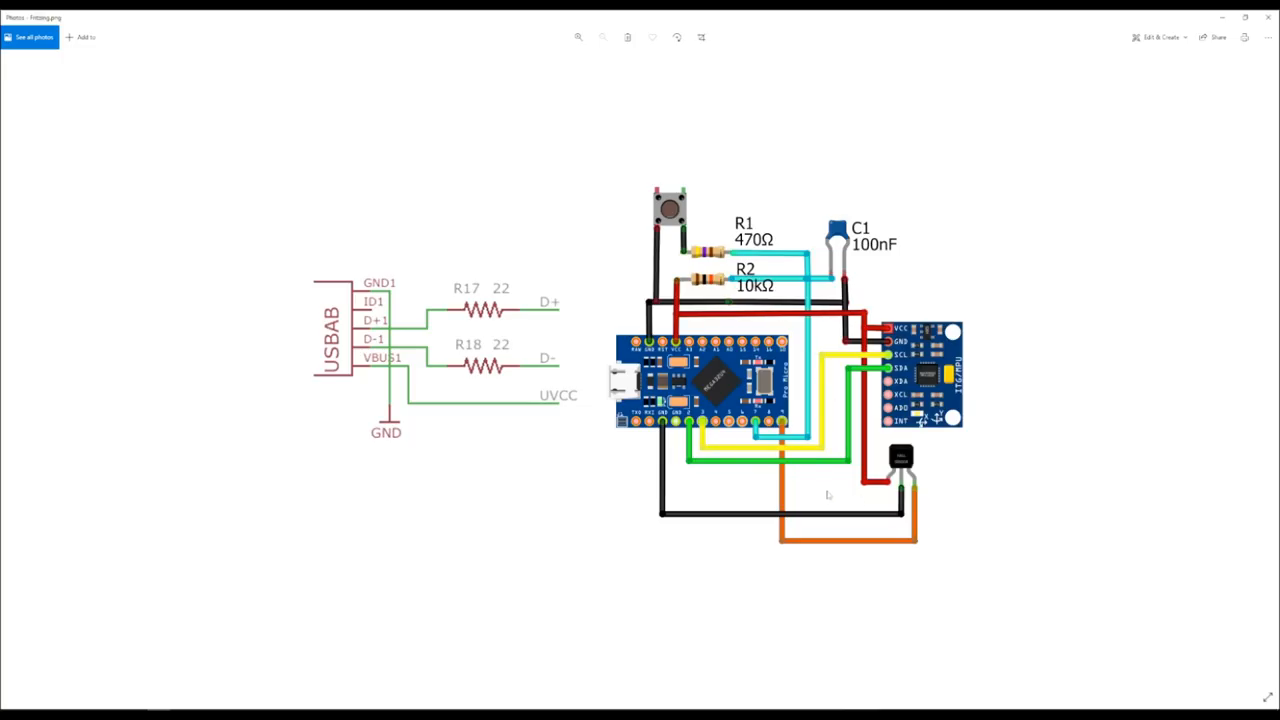
mouse_move(756, 574)
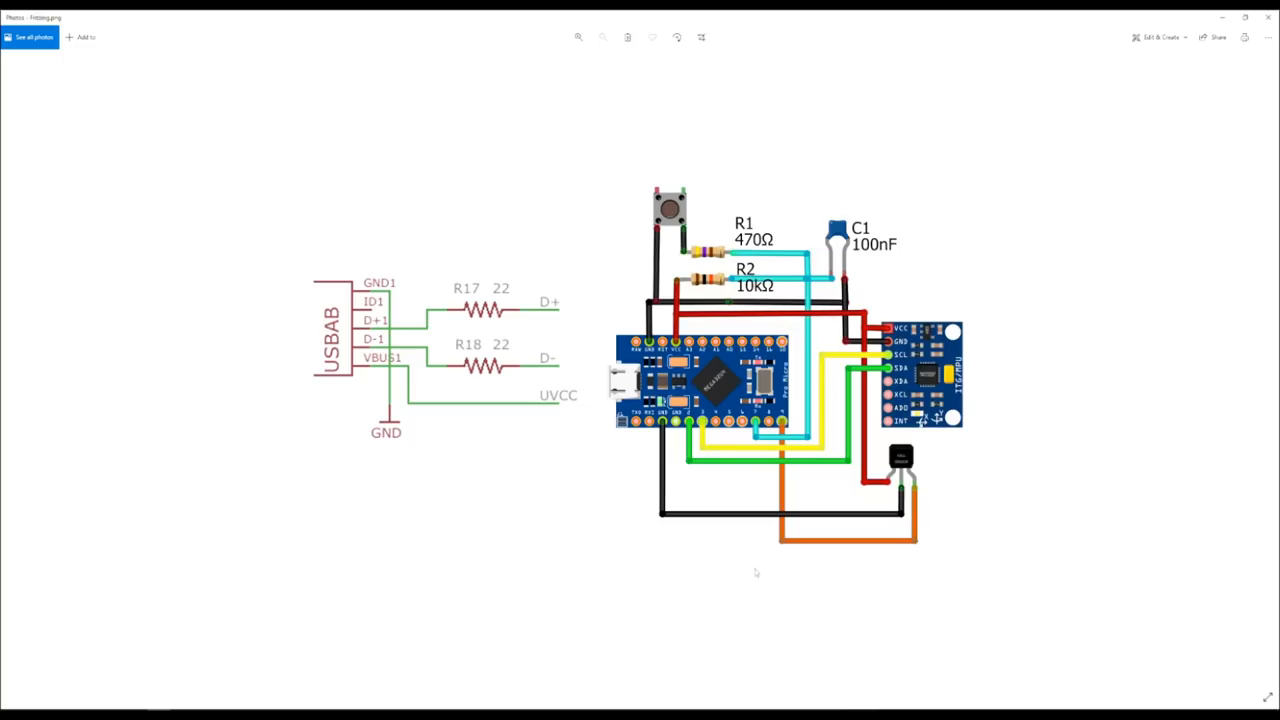
mouse_move(960, 470)
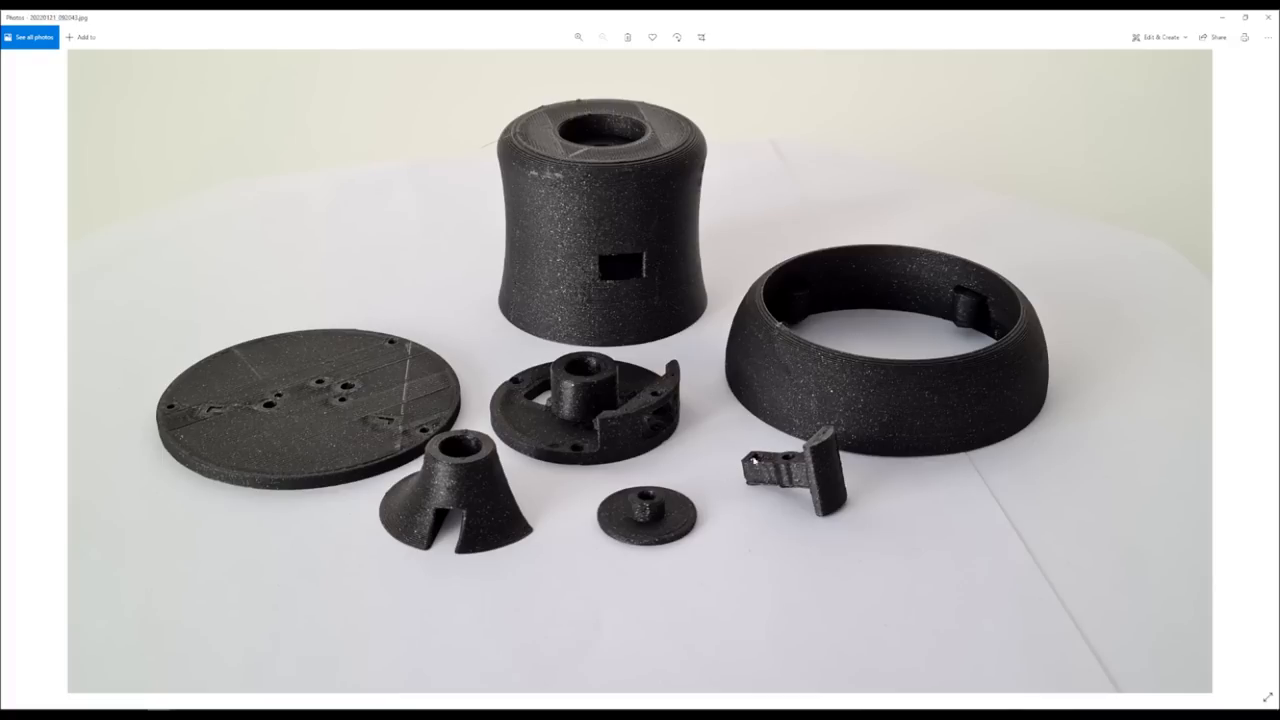
mouse_move(704, 422)
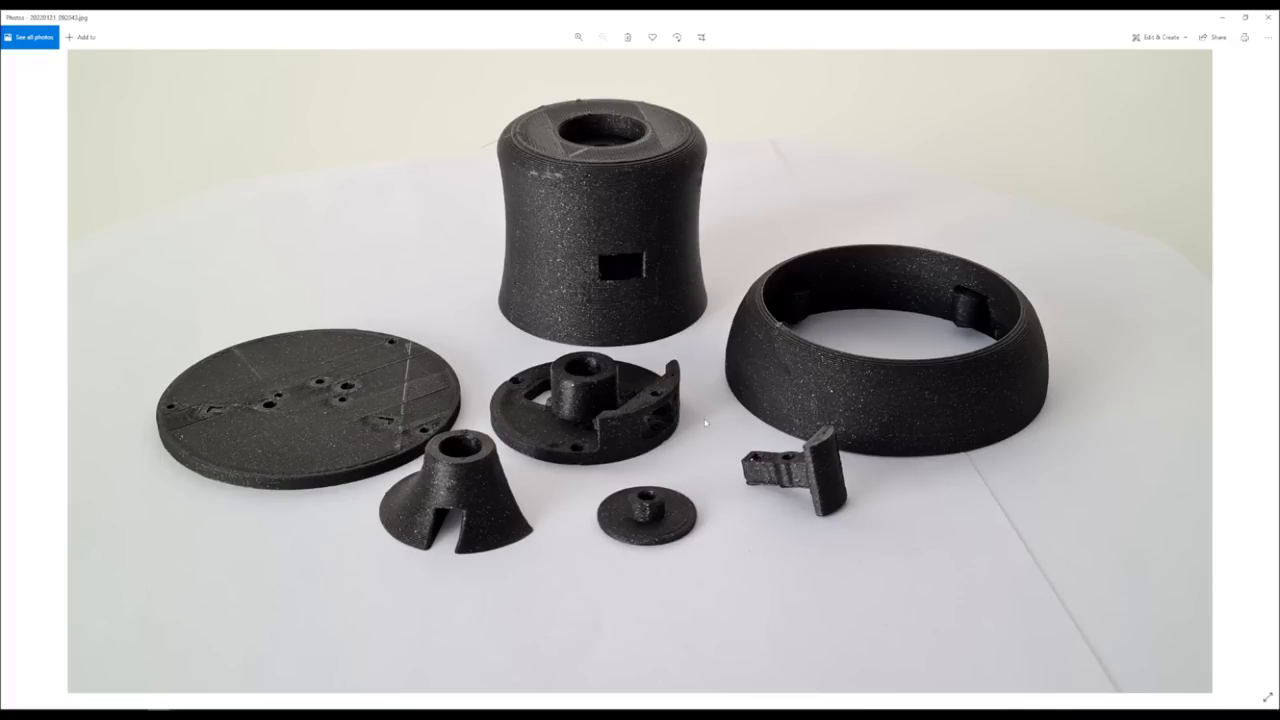
mouse_move(768, 550)
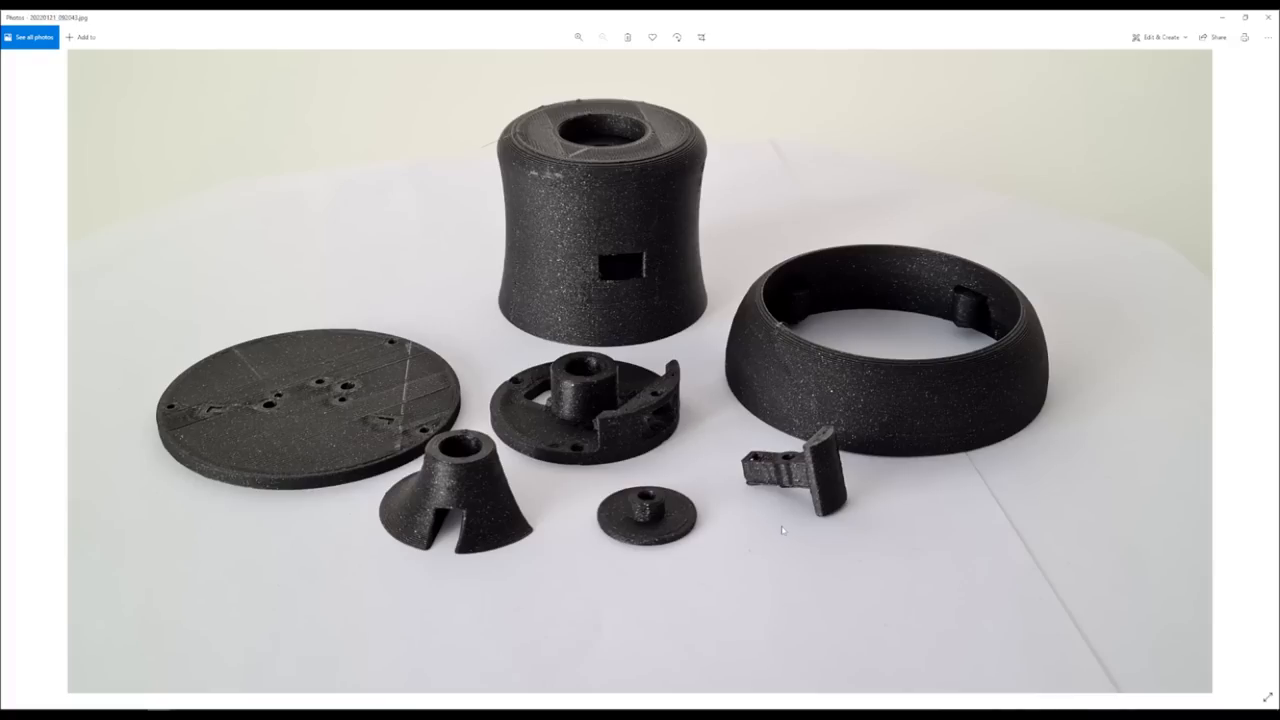
mouse_move(744, 384)
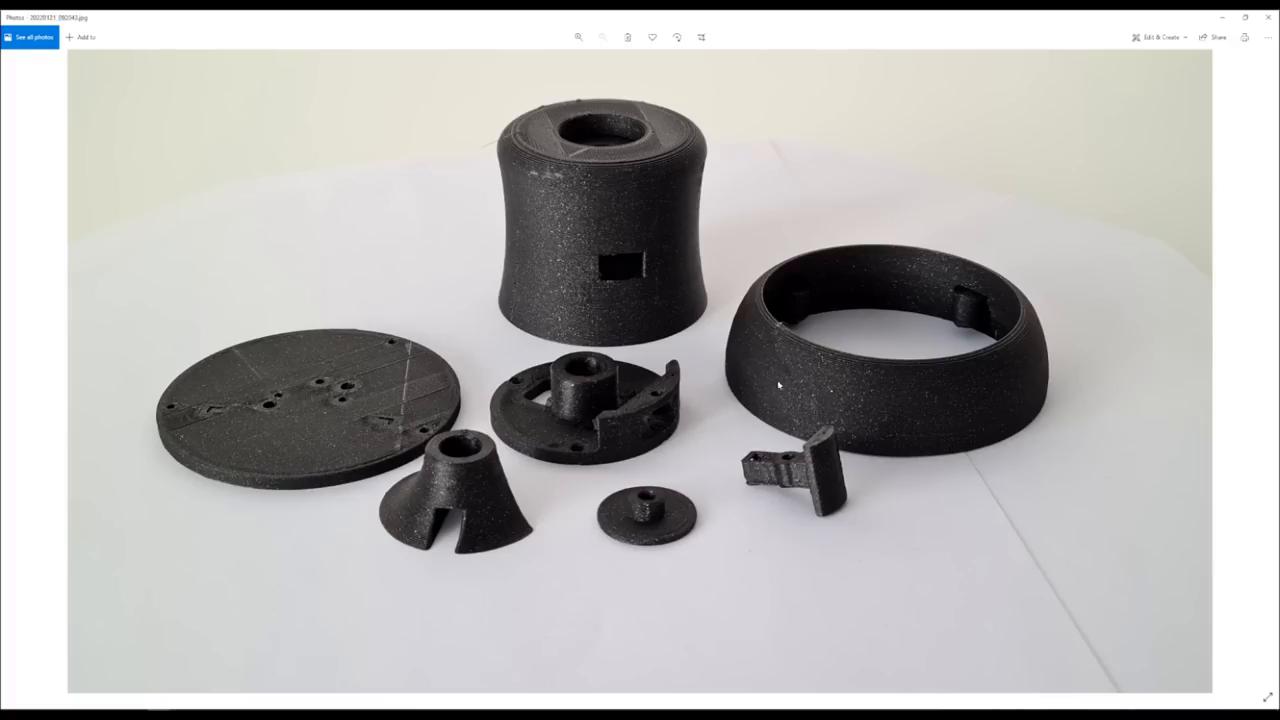
mouse_move(756, 336)
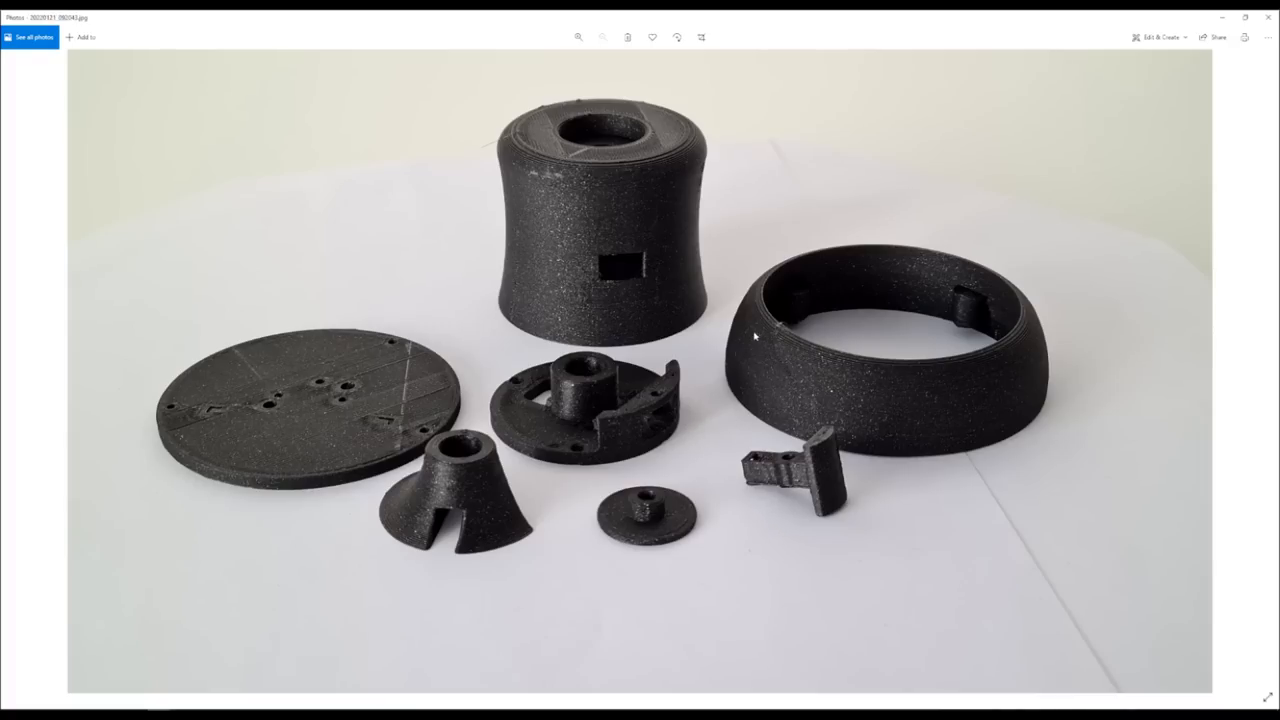
mouse_move(548, 248)
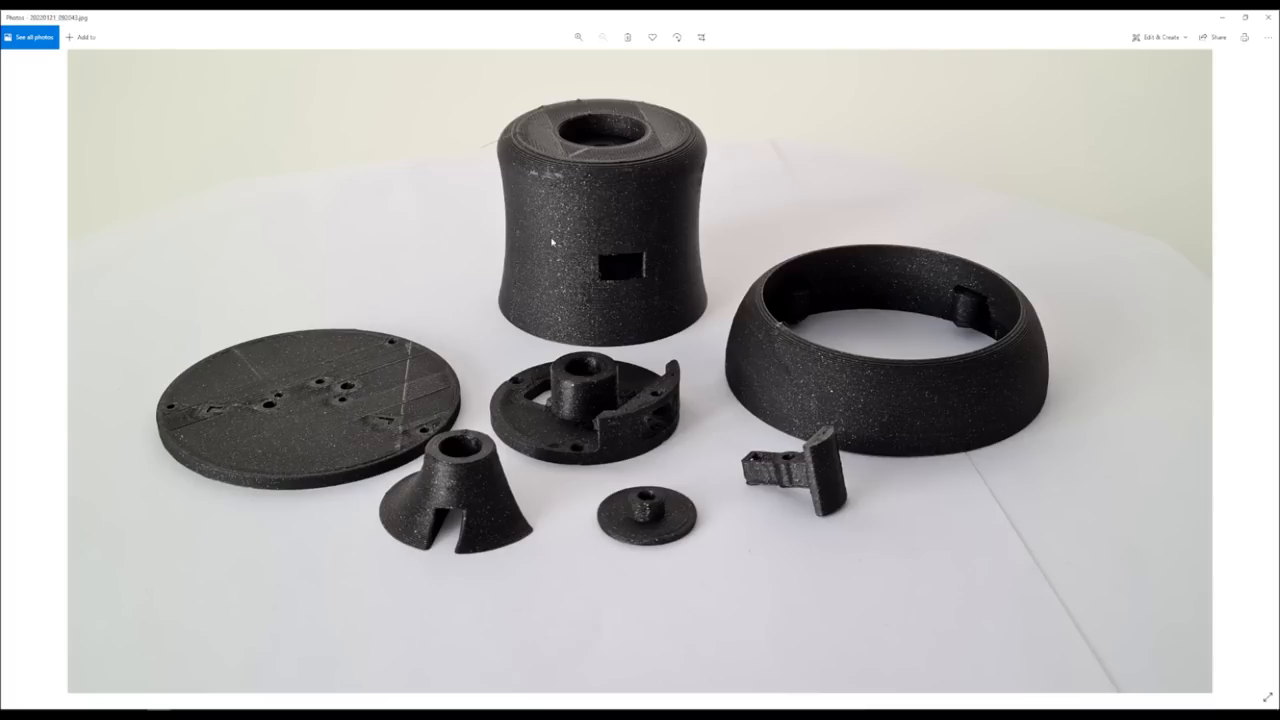
mouse_move(756, 424)
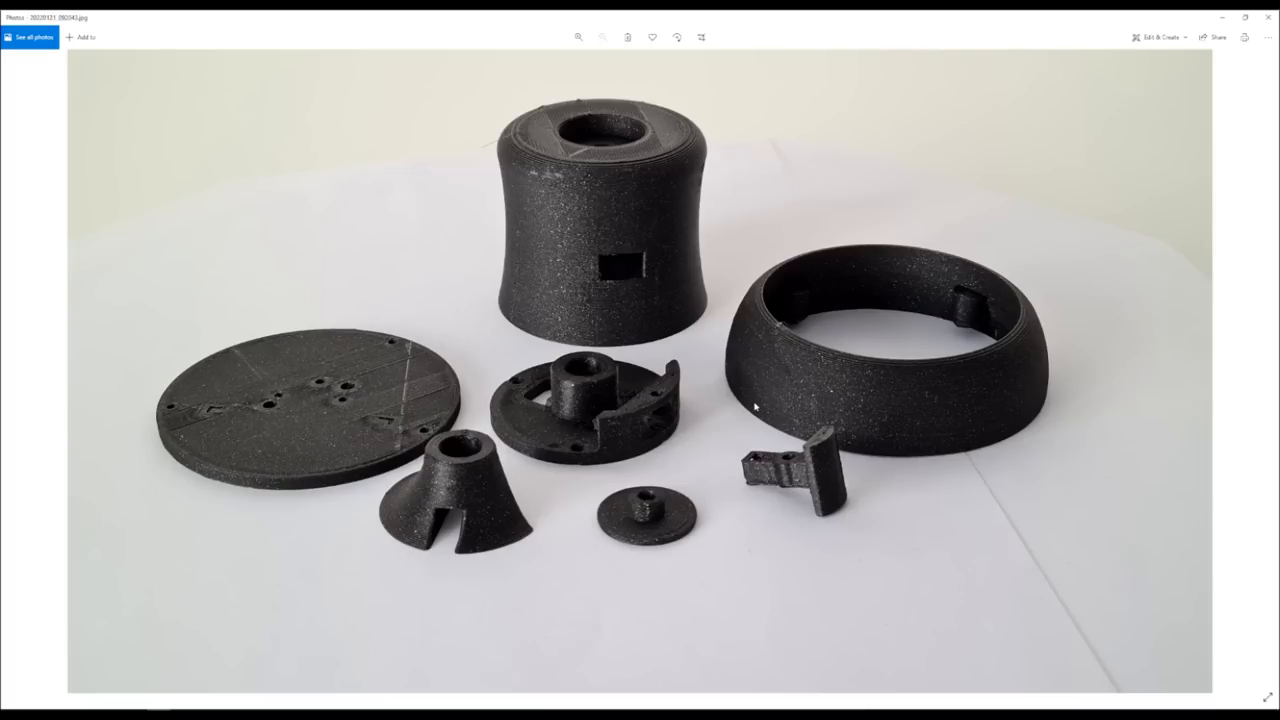
mouse_move(592, 236)
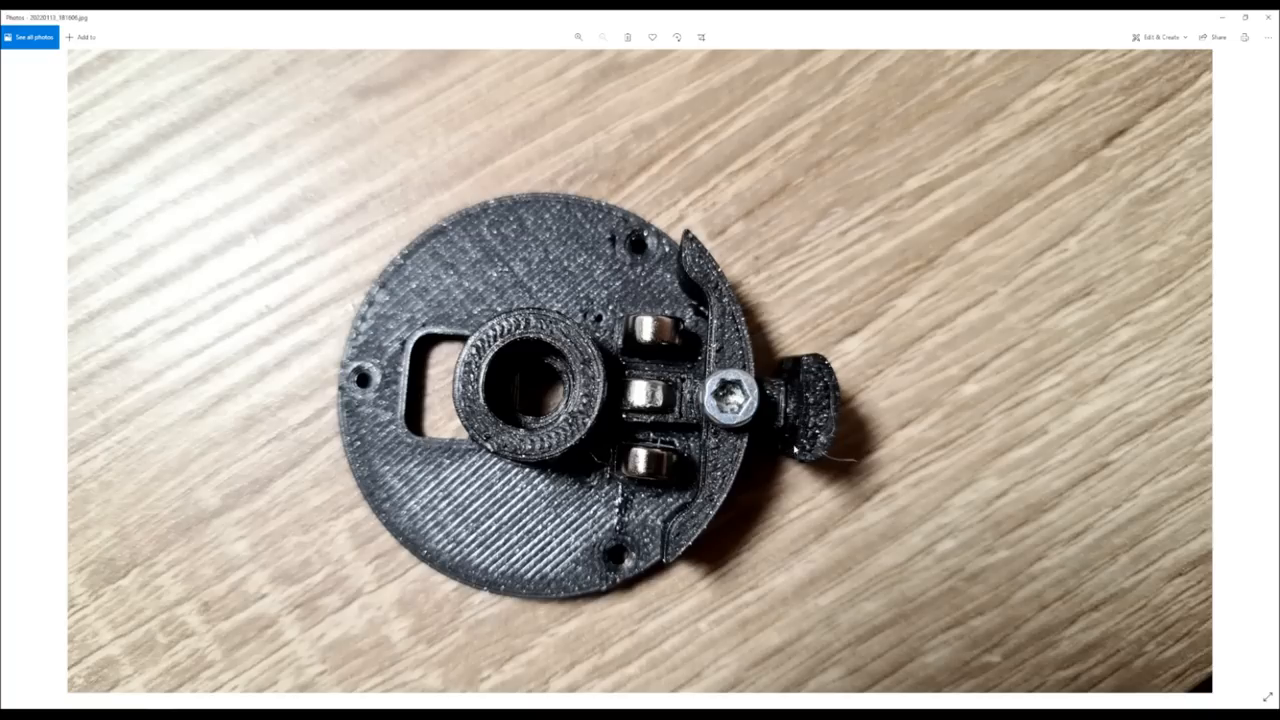
mouse_move(852, 524)
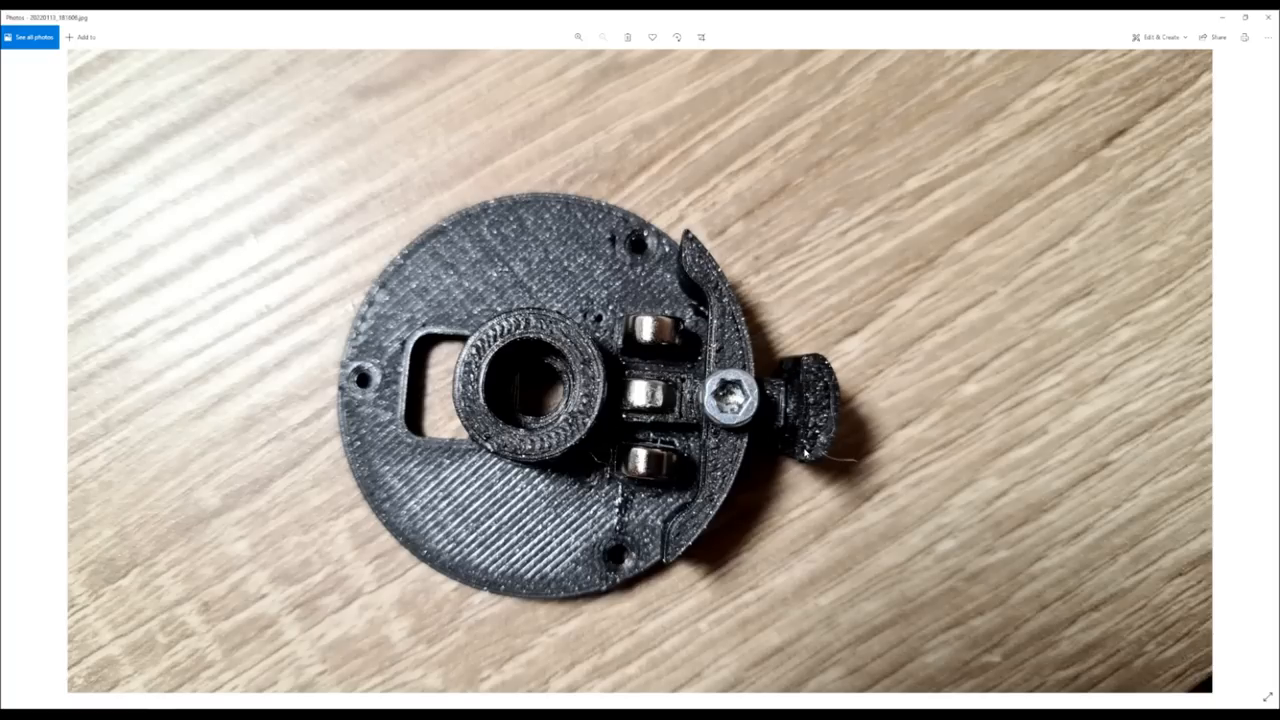
mouse_move(368, 666)
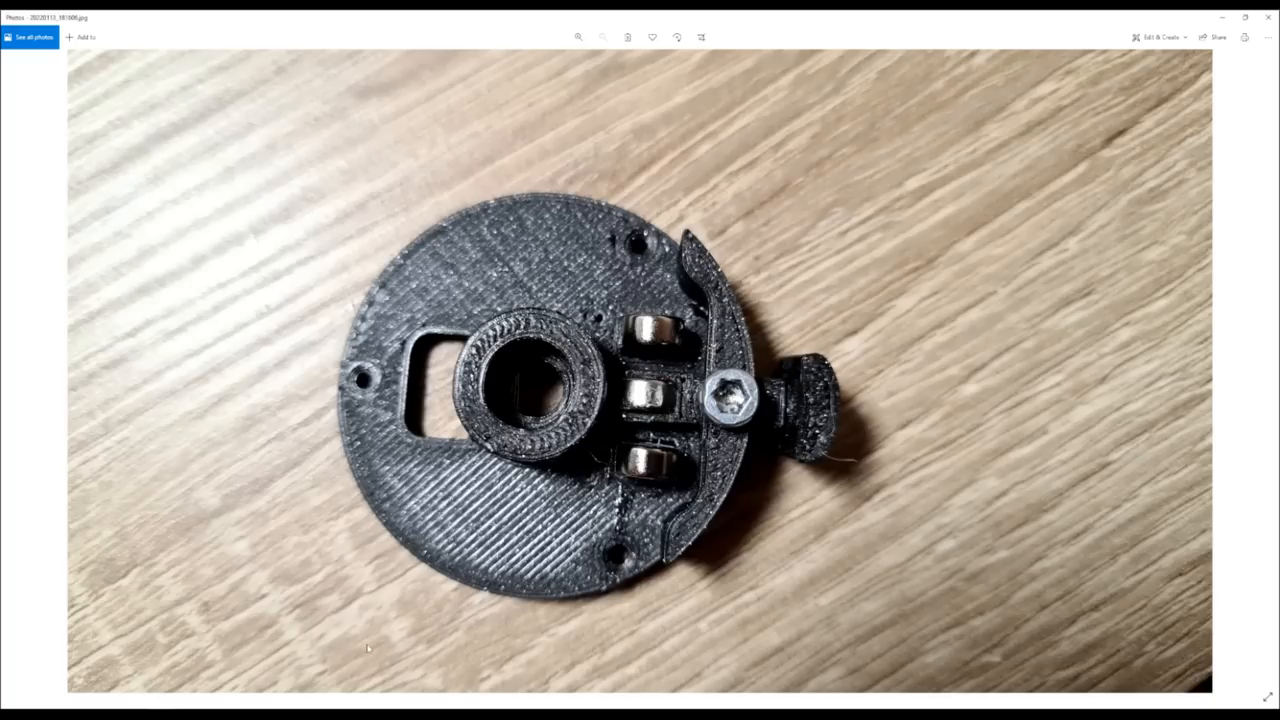
mouse_move(848, 412)
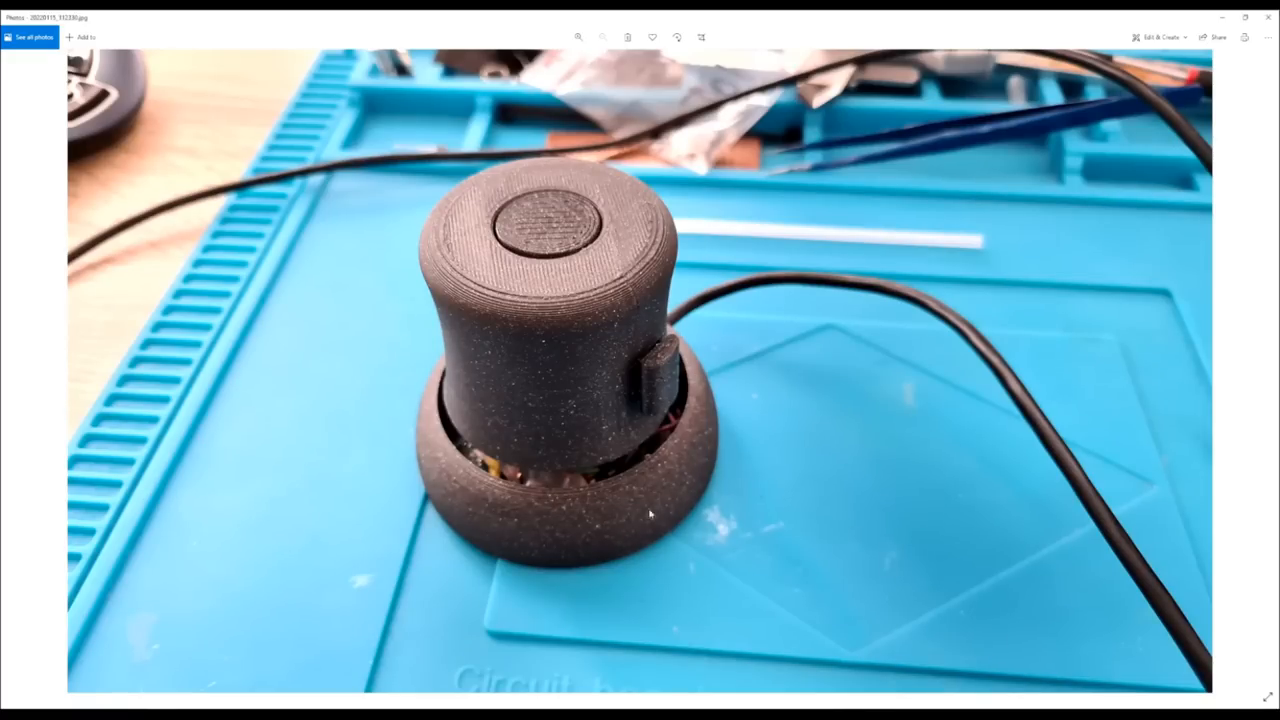
mouse_move(680, 460)
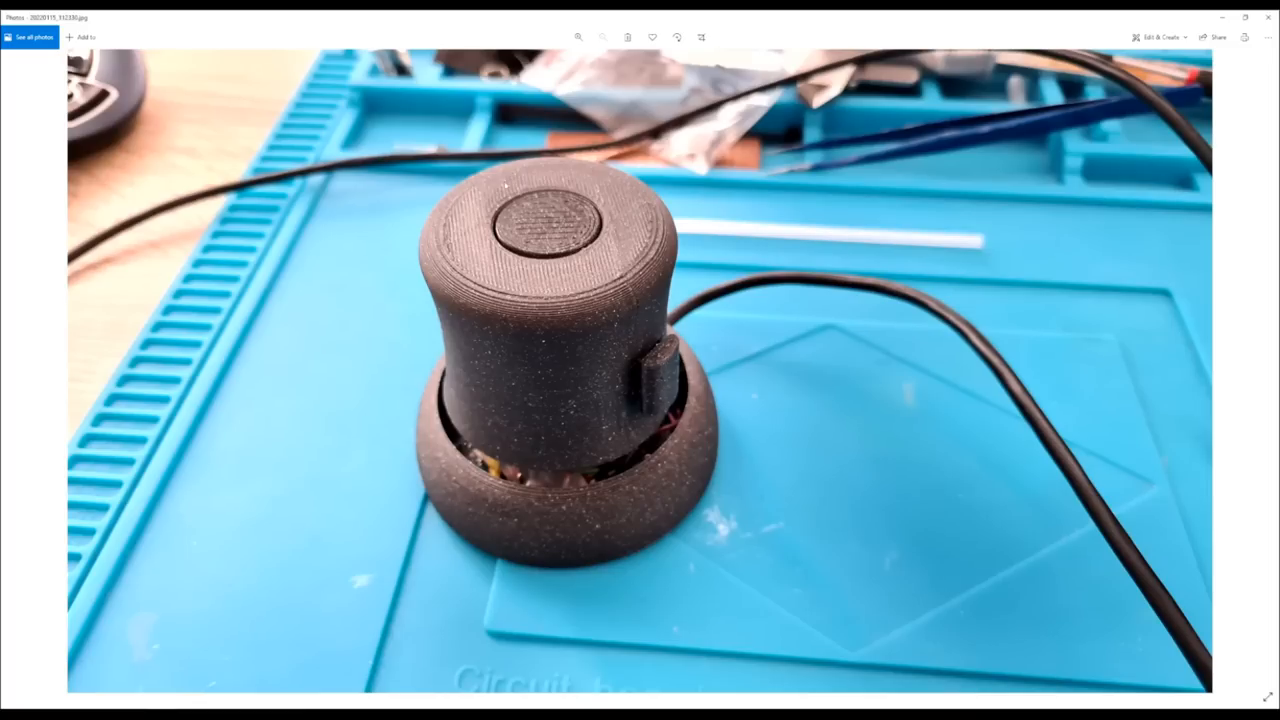
mouse_move(570, 448)
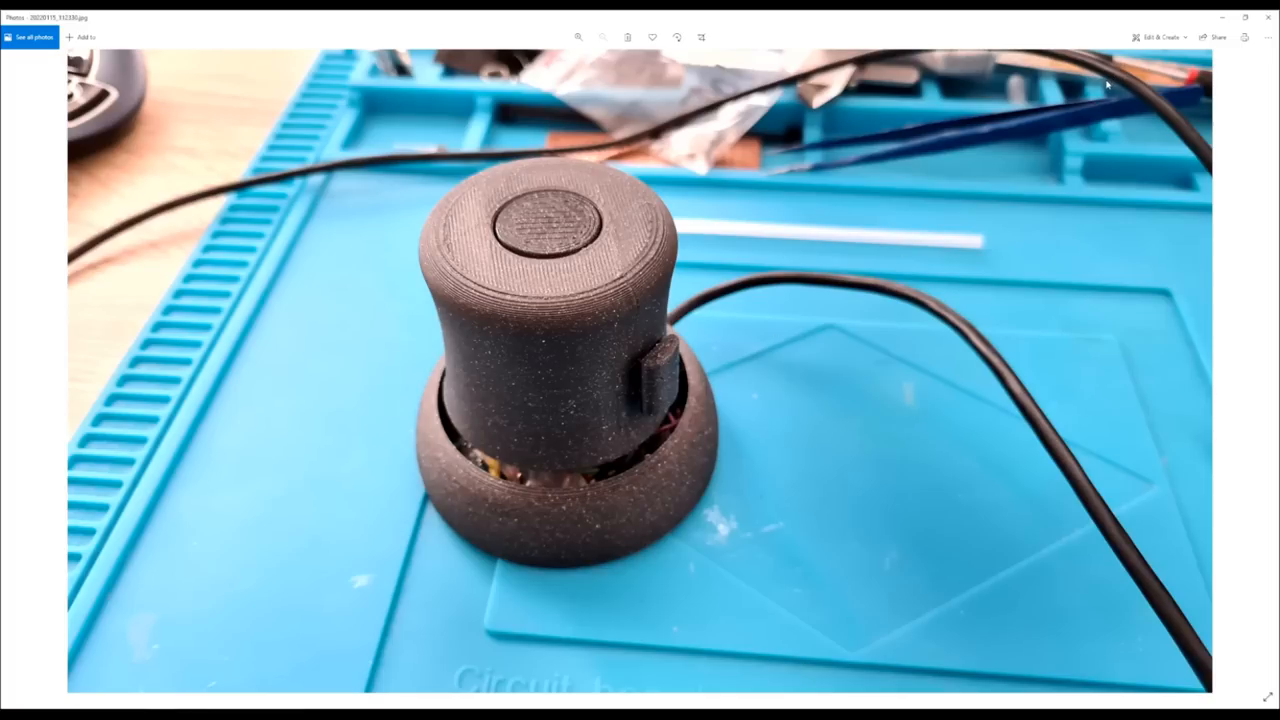
mouse_move(1078, 164)
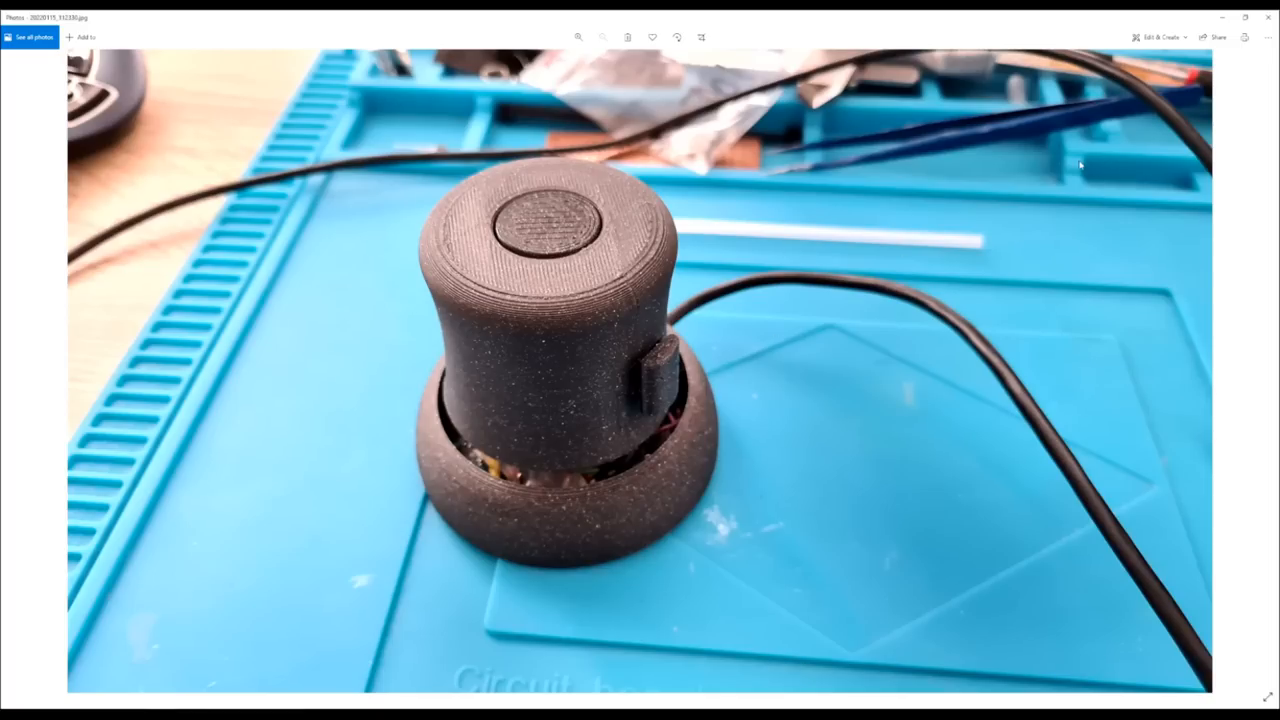
mouse_move(960, 256)
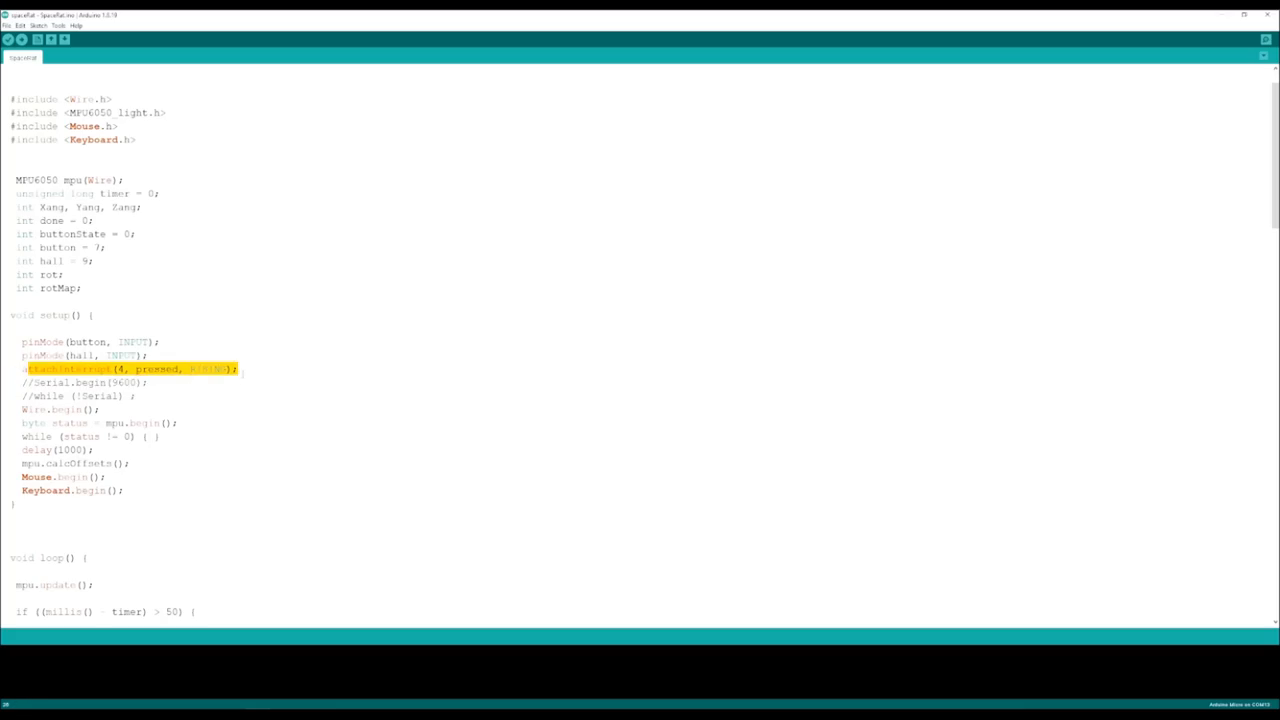
Scroll through the space mouse sketch from setup() to the mouse-movement logic in loop().
scroll("down", 3)
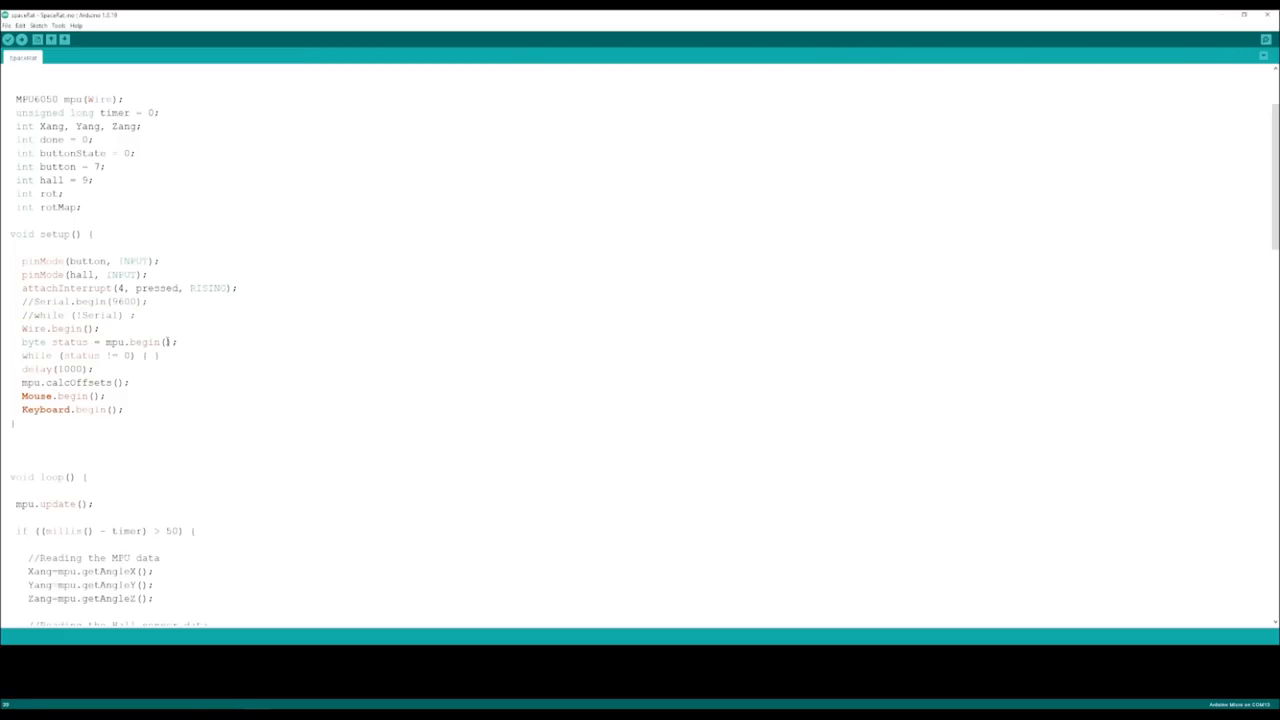
double_click(58, 380)
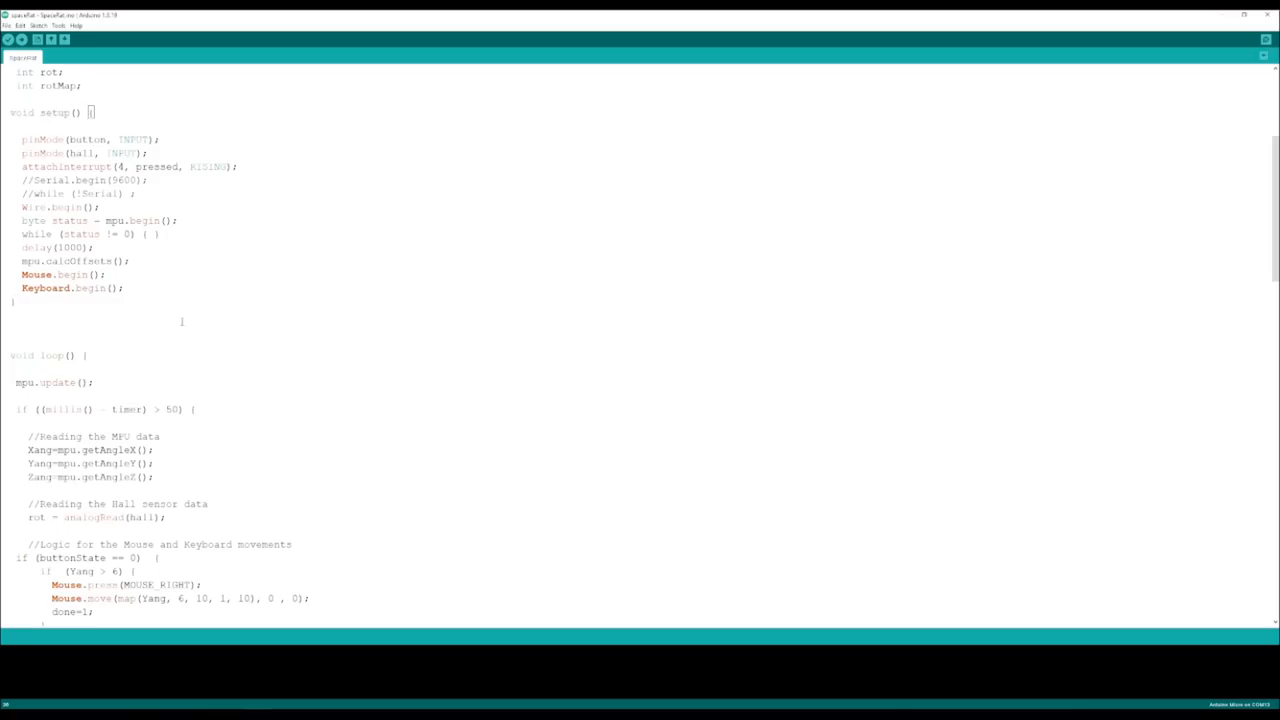
mouse_move(412, 374)
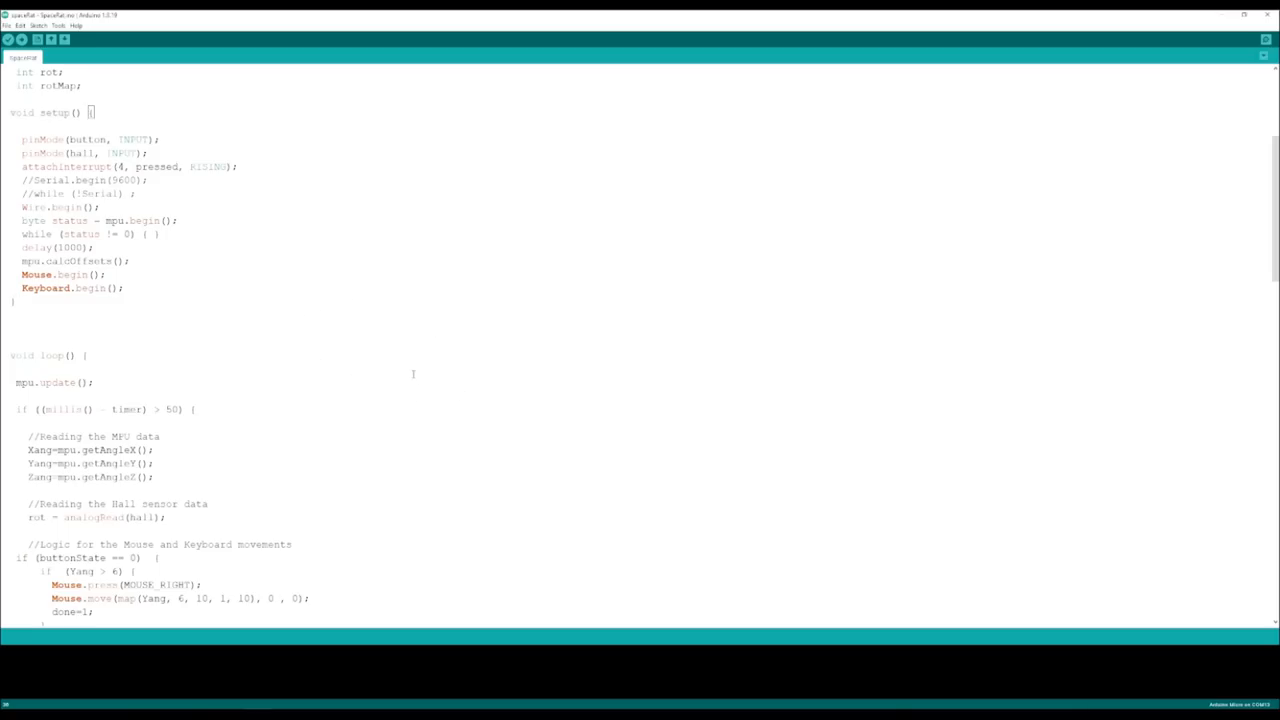
scroll("down", 3)
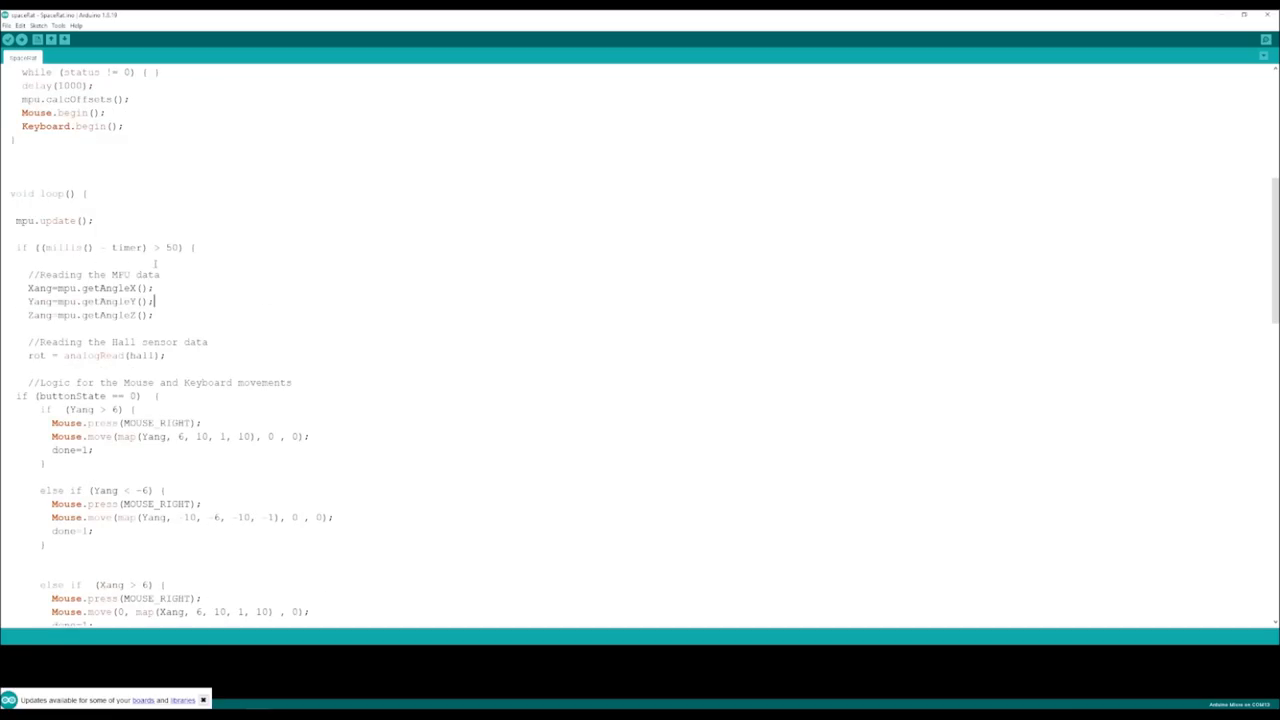
scroll("down", 3)
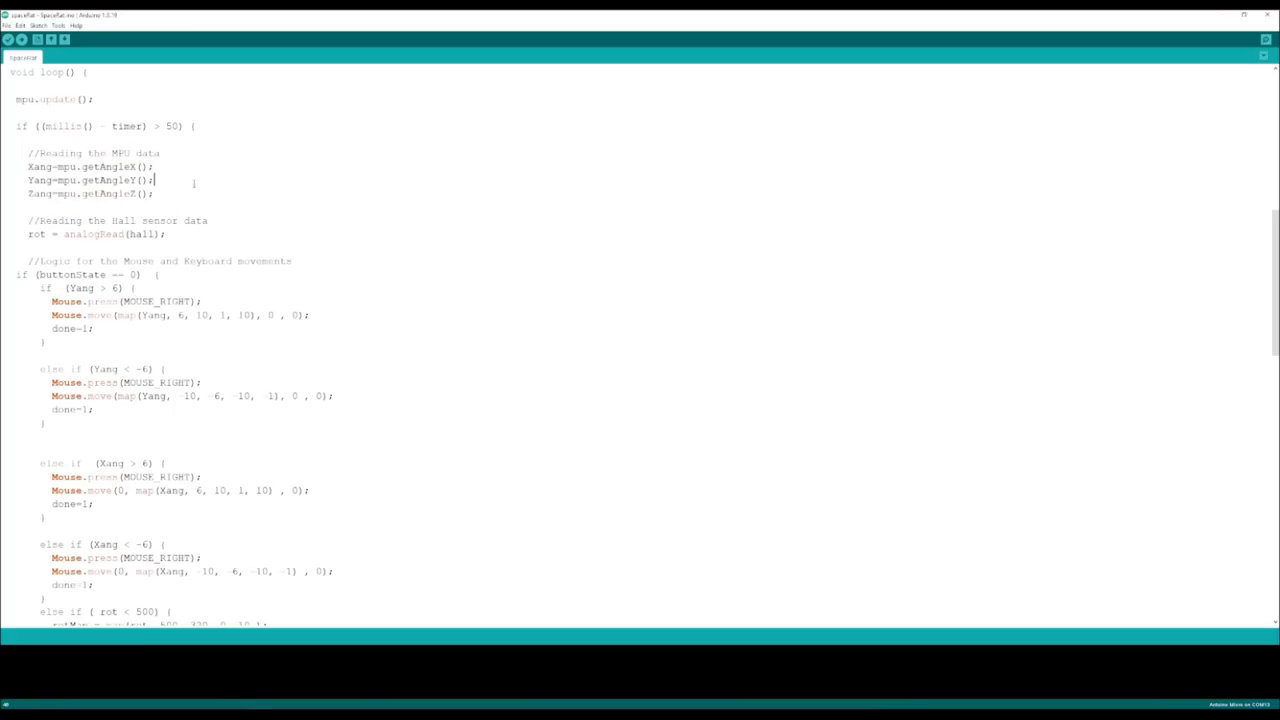
left_click_drag(88, 220, 176, 220)
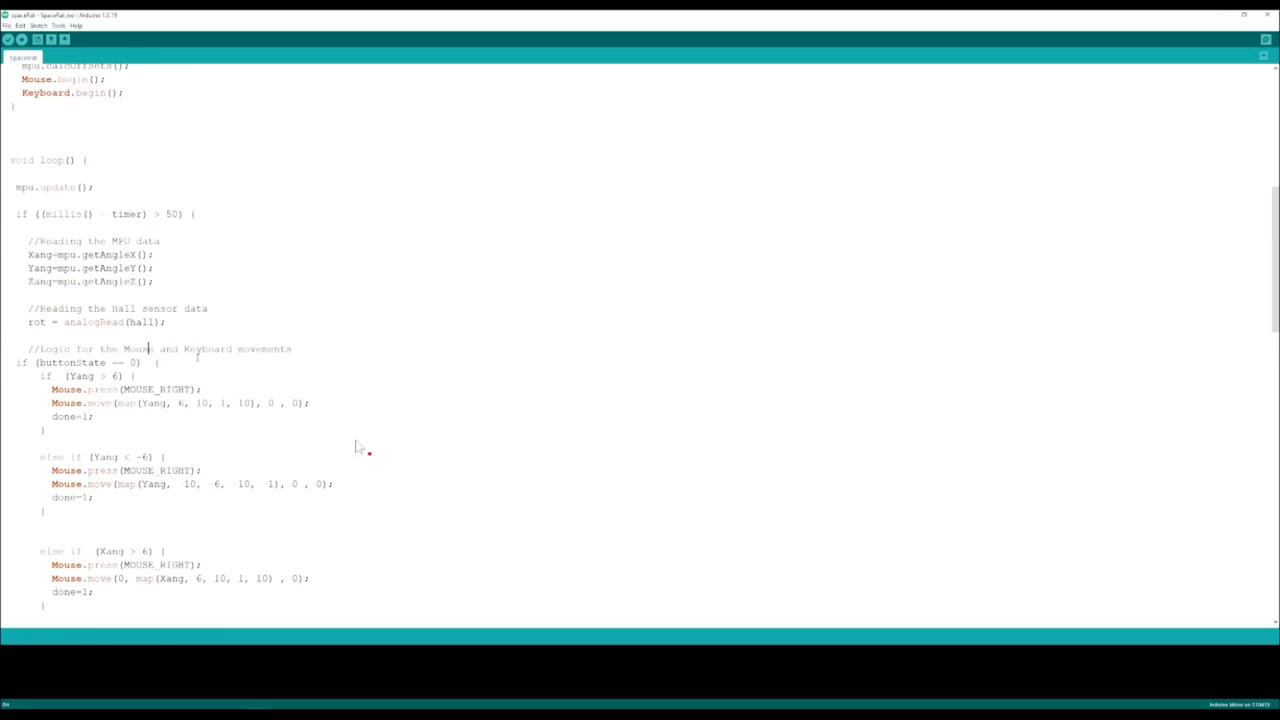
scroll("down", 3)
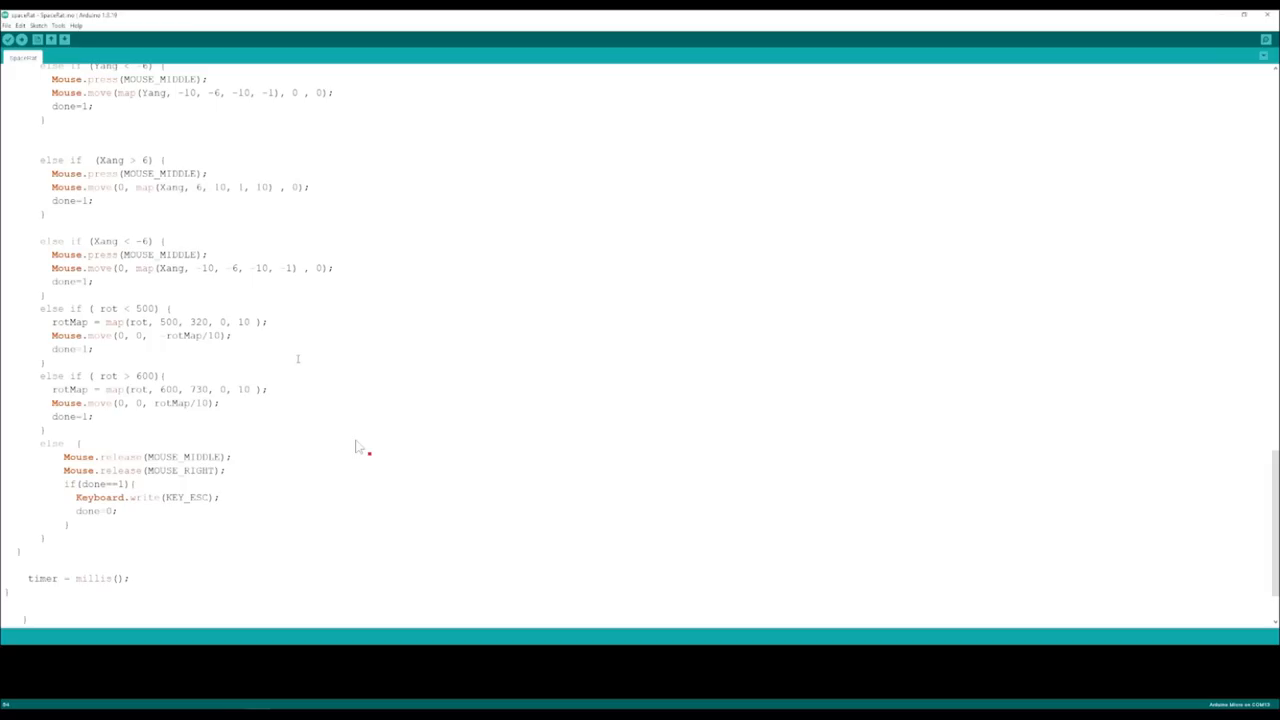
scroll("down", 3)
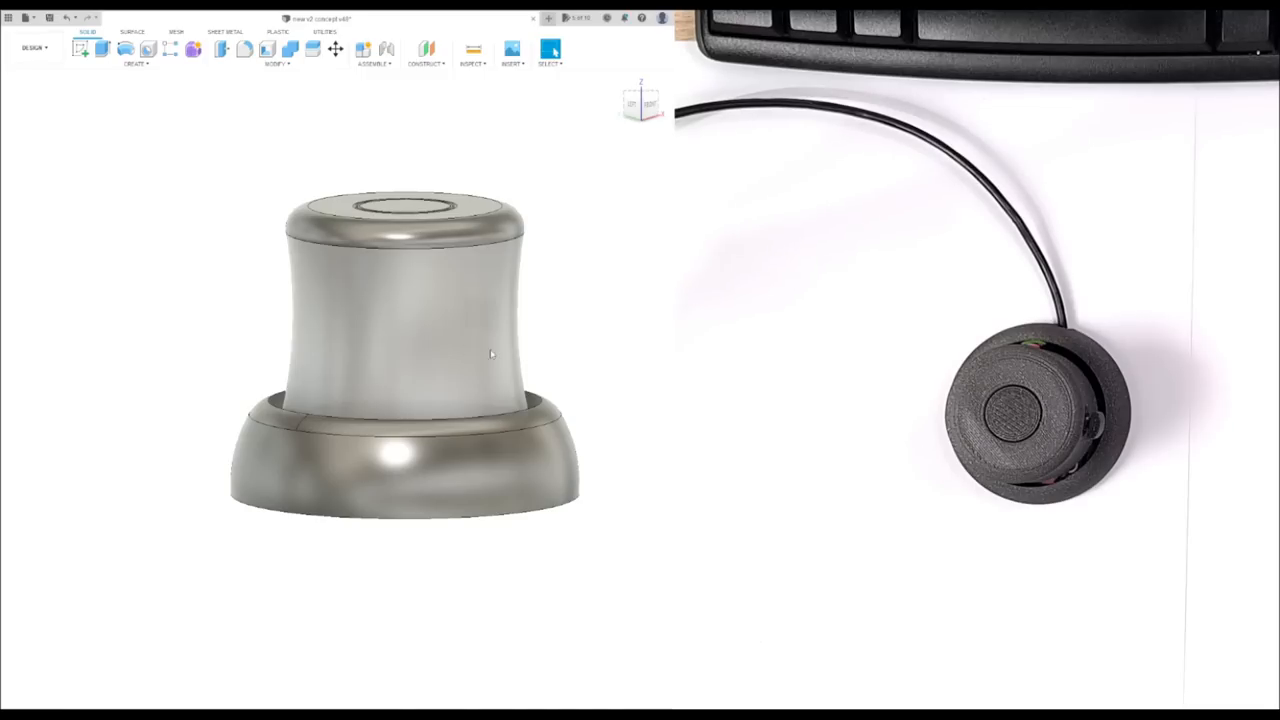
mouse_move(430, 316)
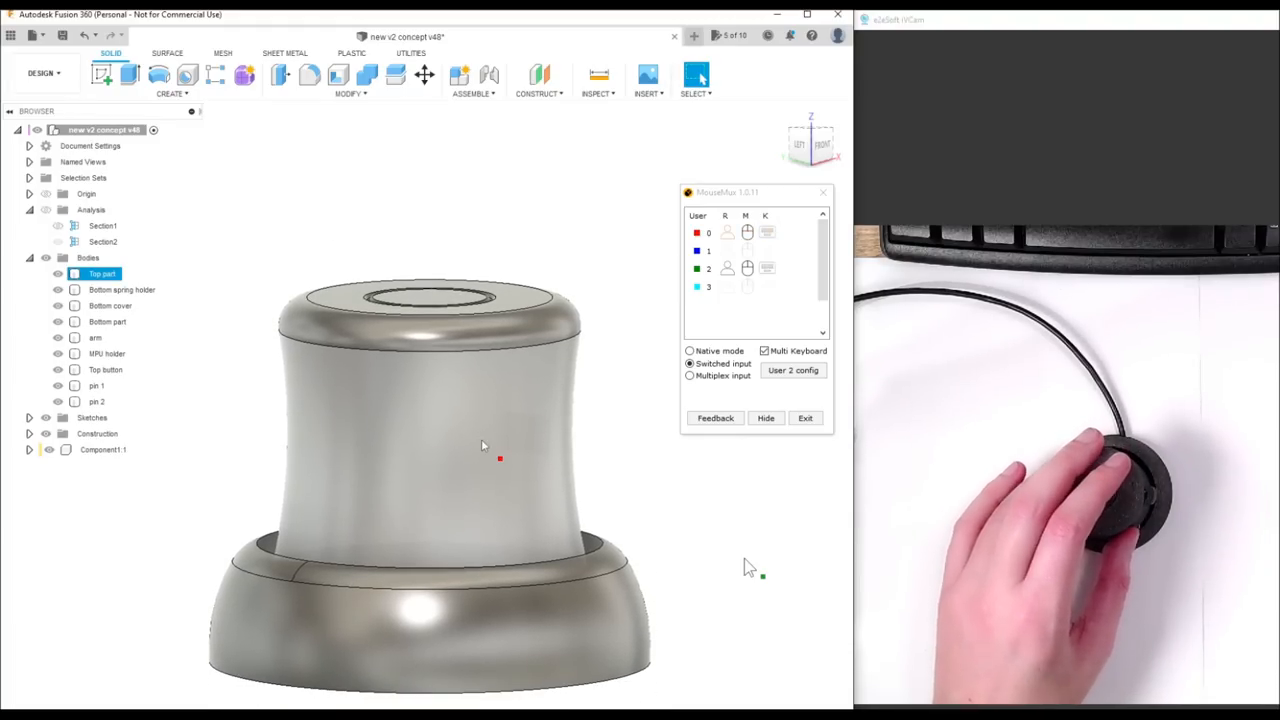
mouse_move(690, 540)
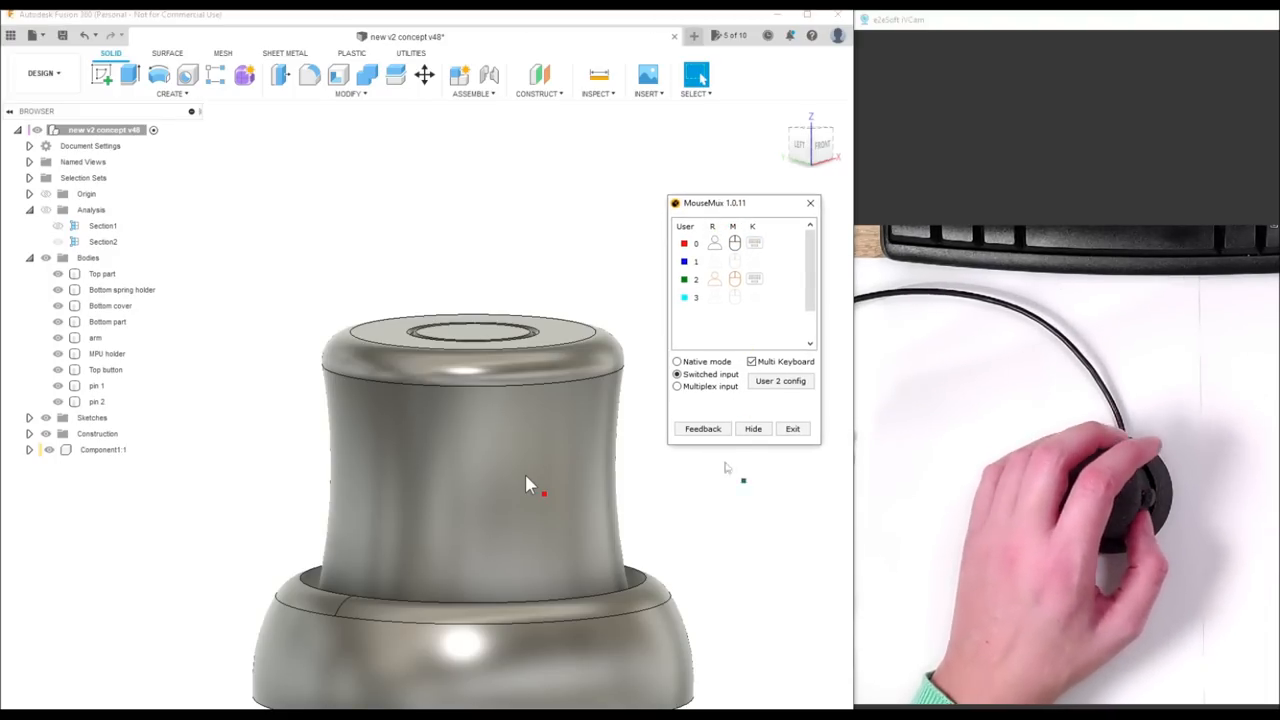
mouse_move(698, 542)
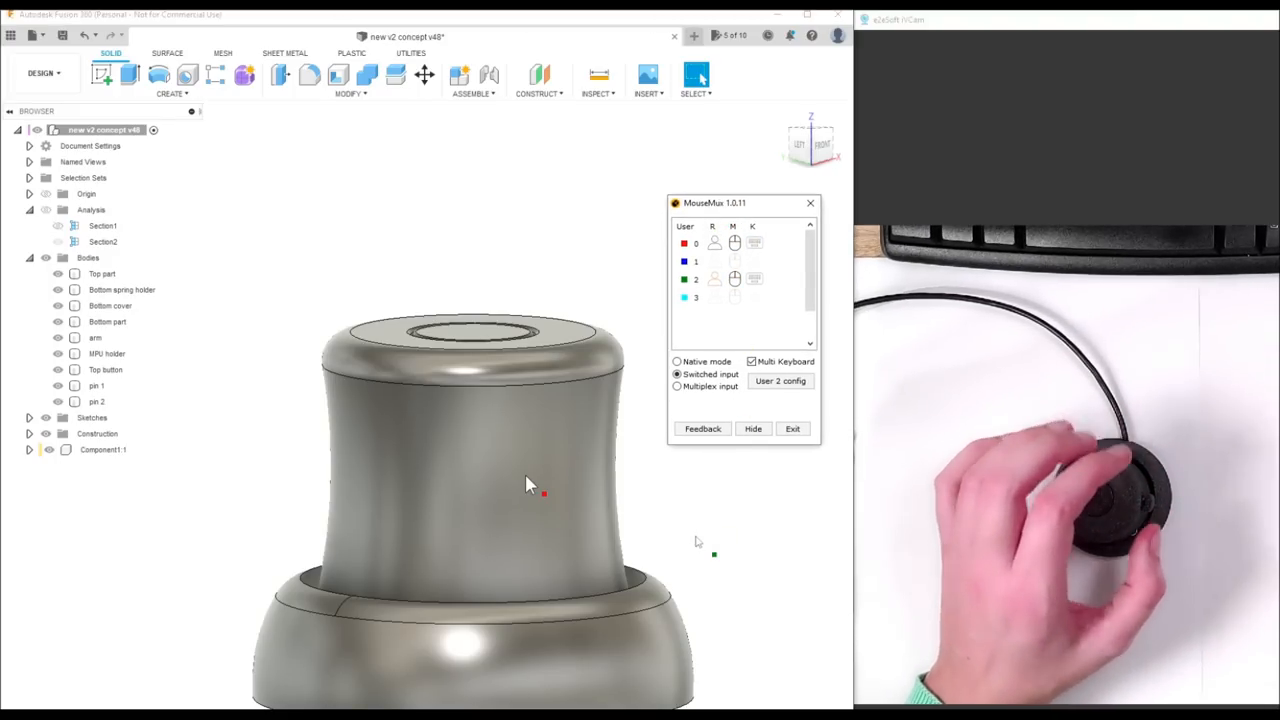